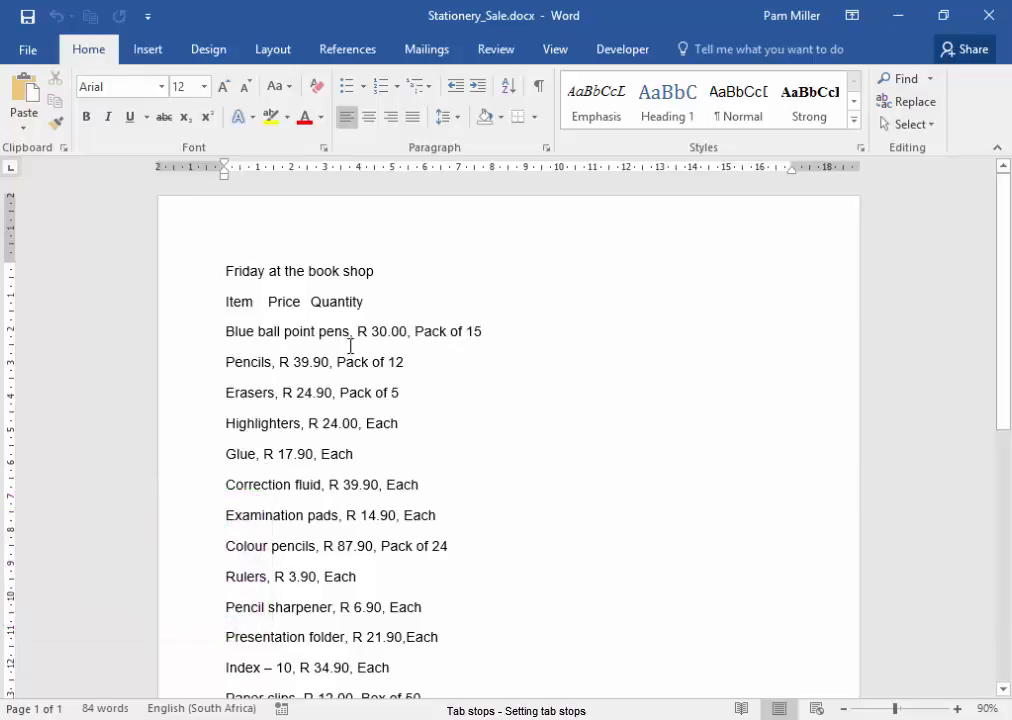
pyautogui.moveTo(645, 468)
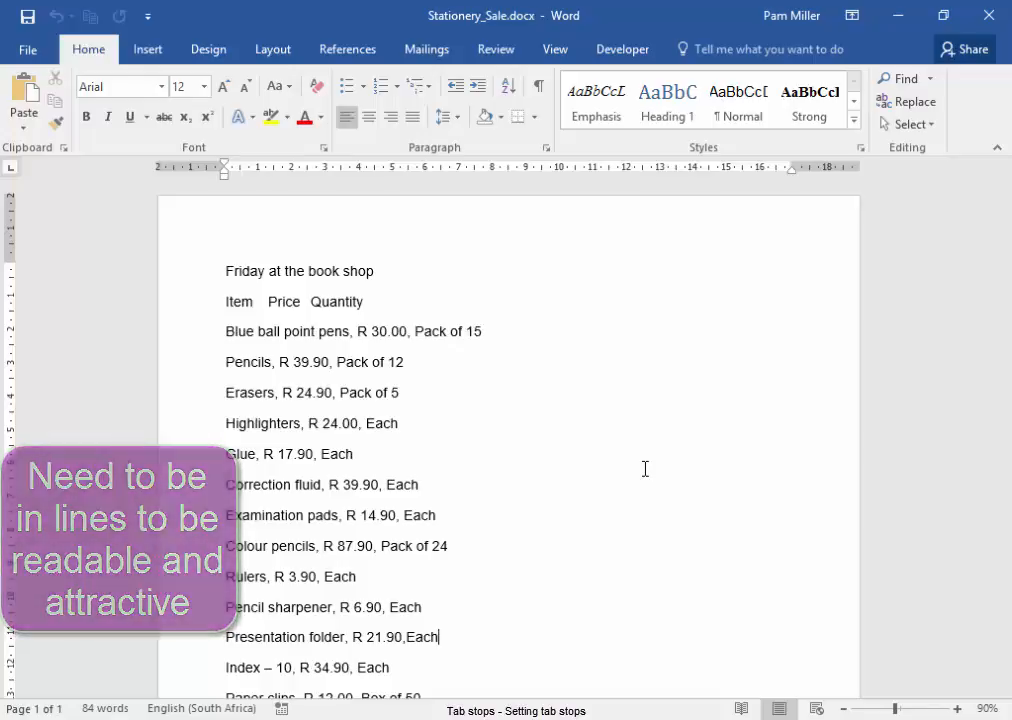
# - Turn on Show/Hide ¶ to display tabs, spaces and paragraph marks in the sale list
pyautogui.click(538, 86)
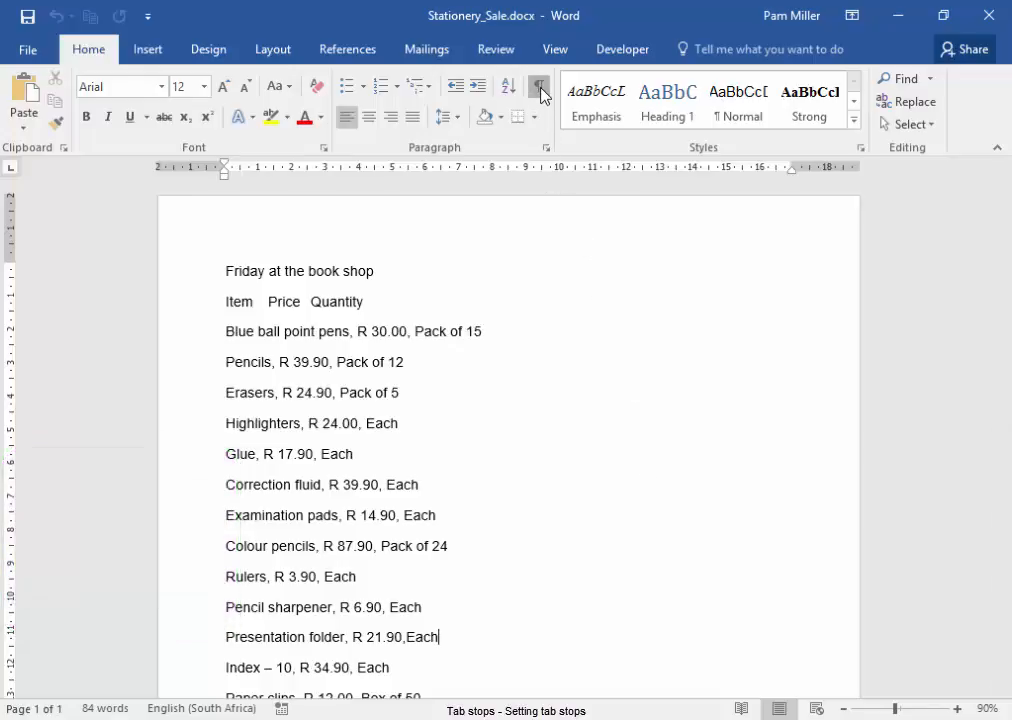
pyautogui.click(538, 86)
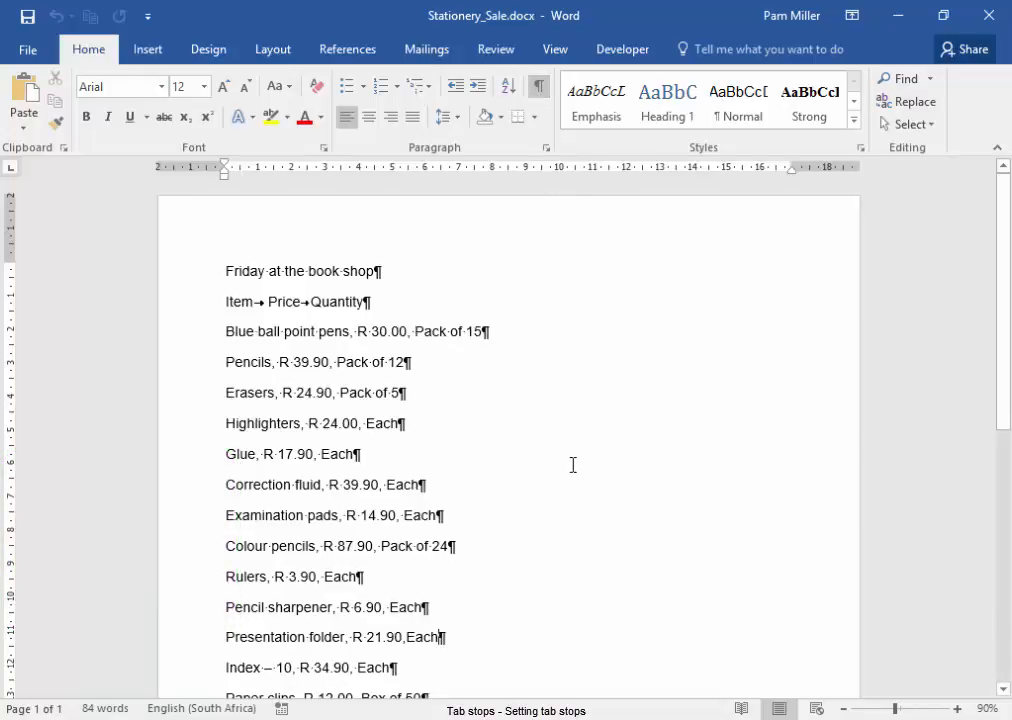
pyautogui.moveTo(260, 372)
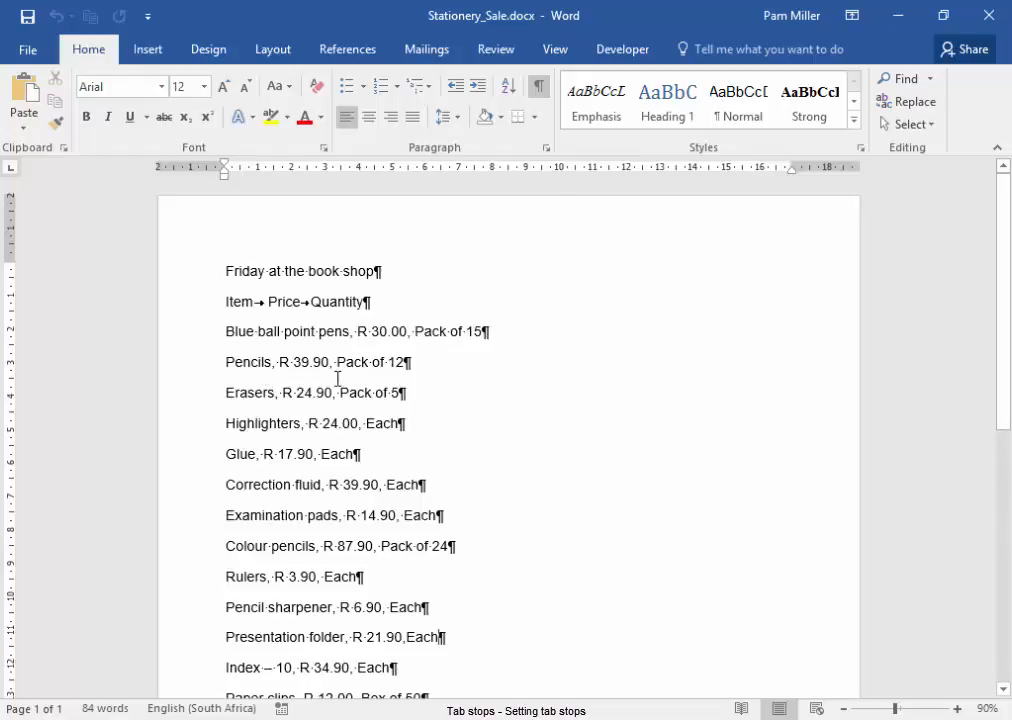
pyautogui.moveTo(526, 384)
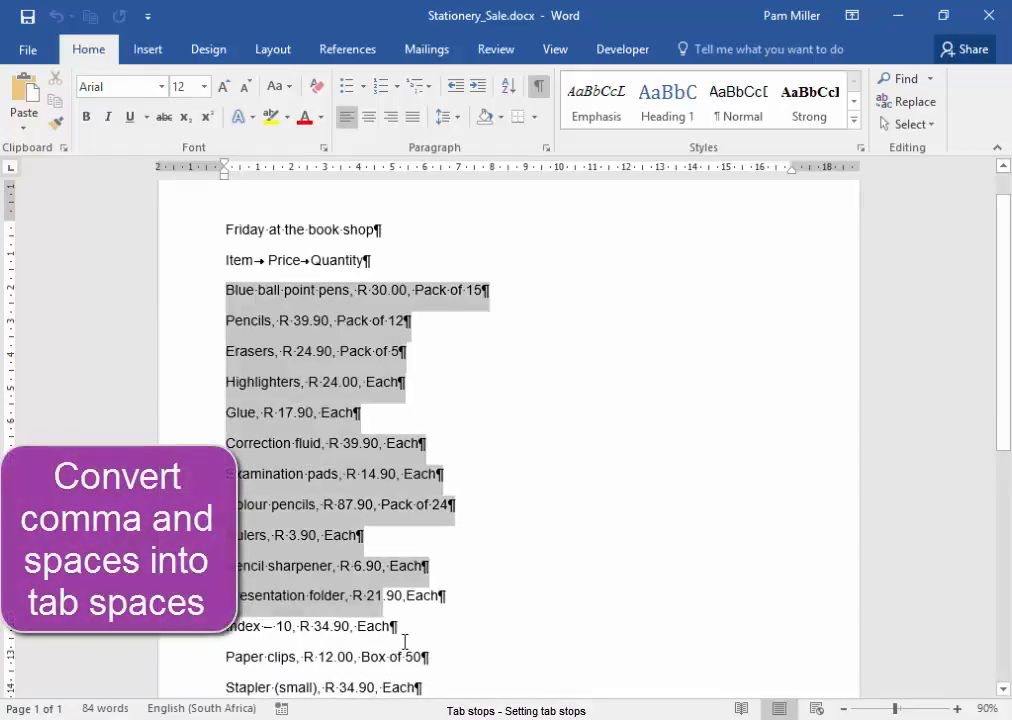
# - Open Find and Replace to search for commas in the selected item lines
pyautogui.scroll(-3)
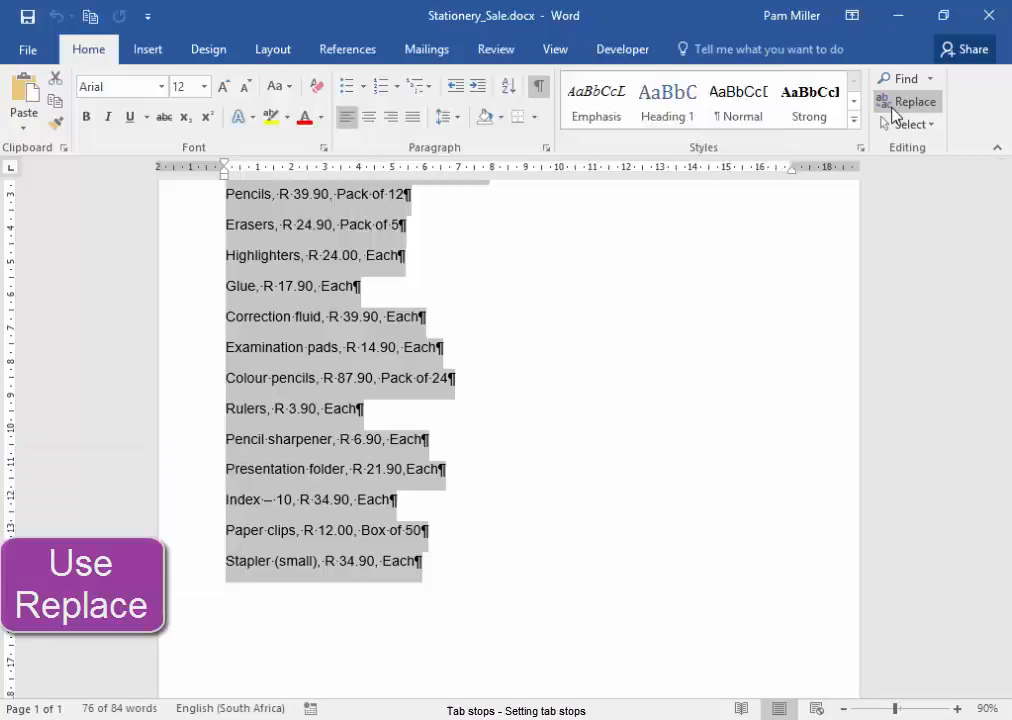
pyautogui.click(914, 101)
pyautogui.write(',')
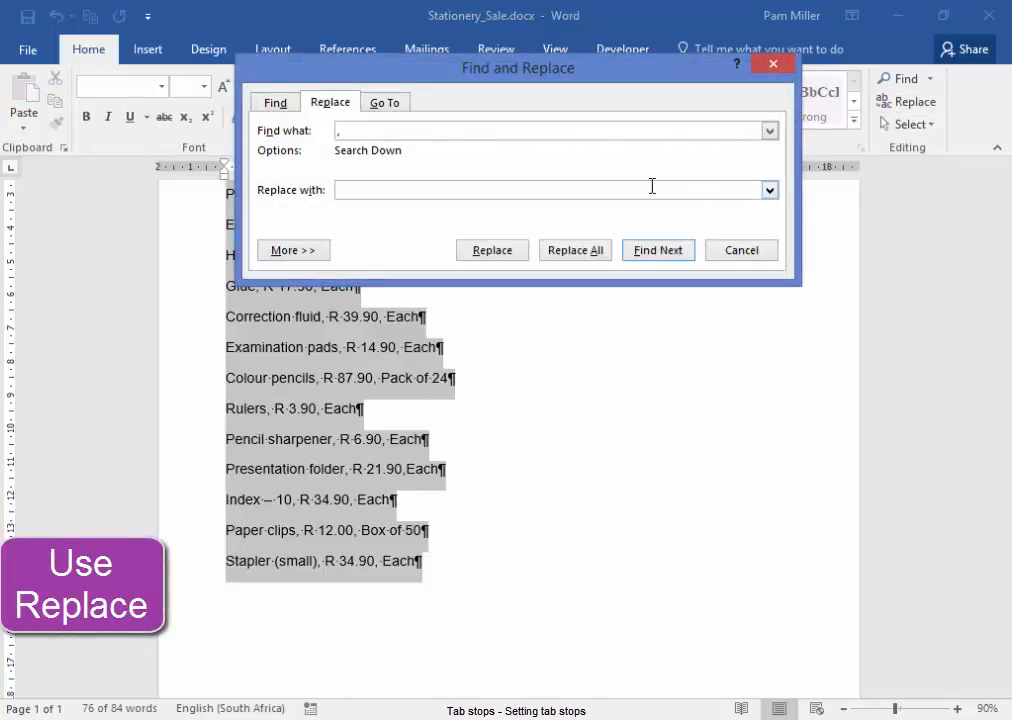
# - Replace every comma in the item lines with a tab character (^t) using Replace All
pyautogui.click(545, 190)
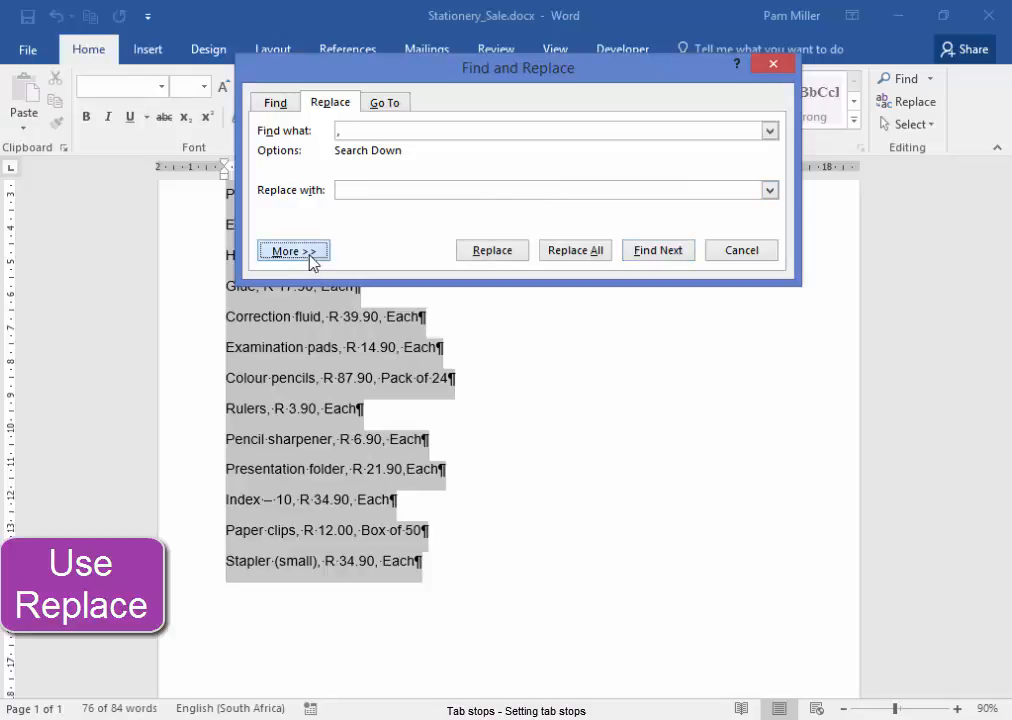
pyautogui.click(293, 250)
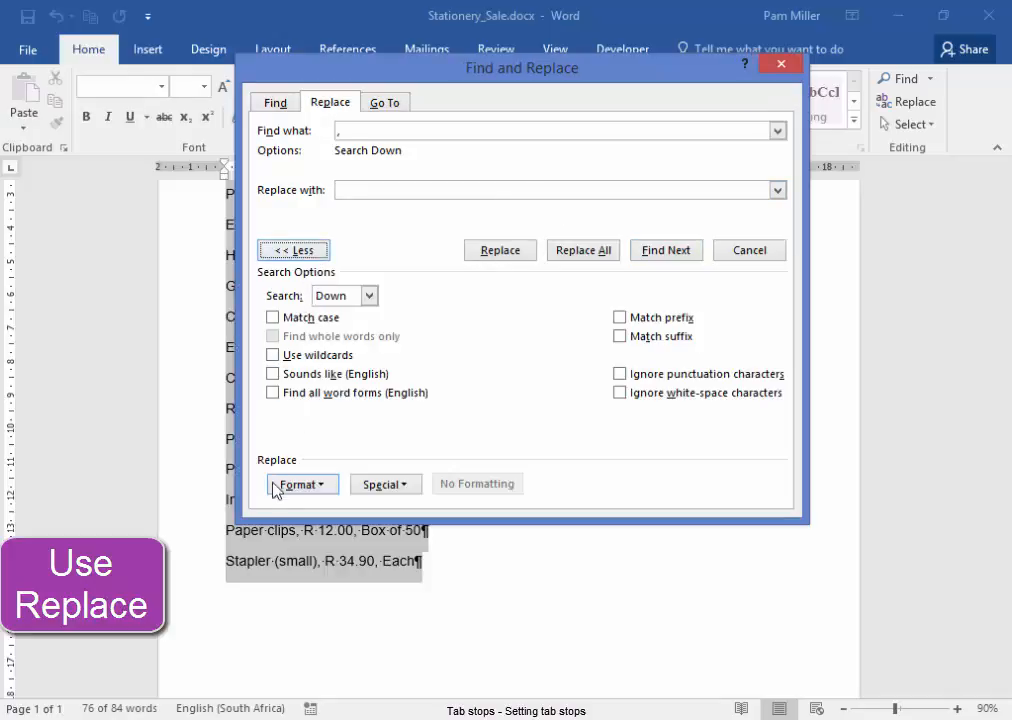
pyautogui.click(301, 483)
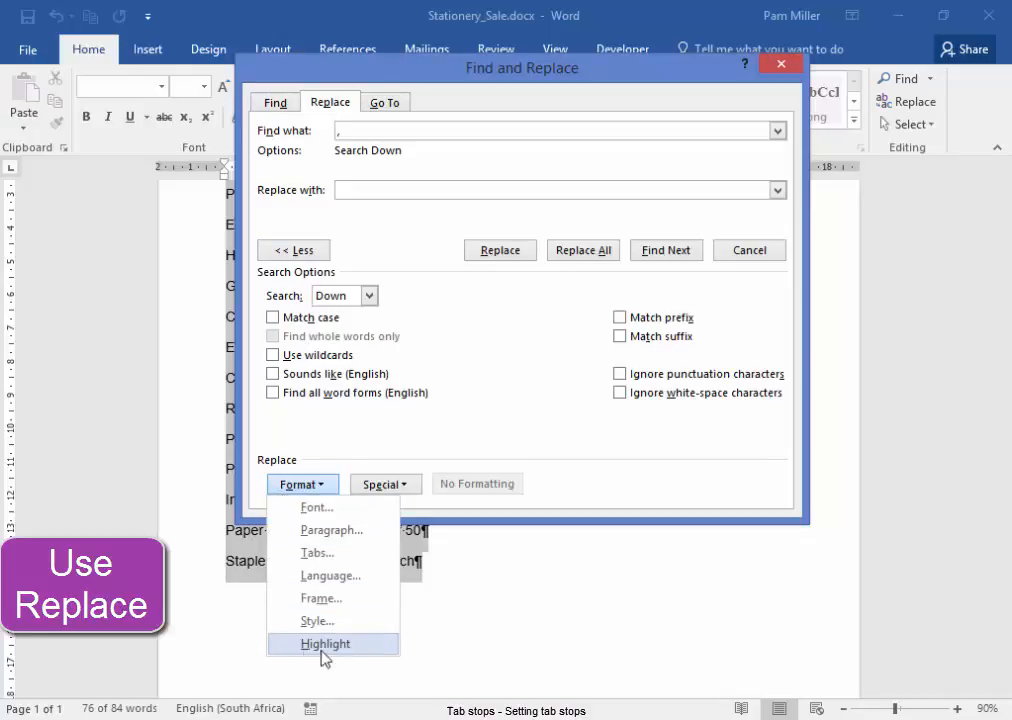
pyautogui.click(385, 483)
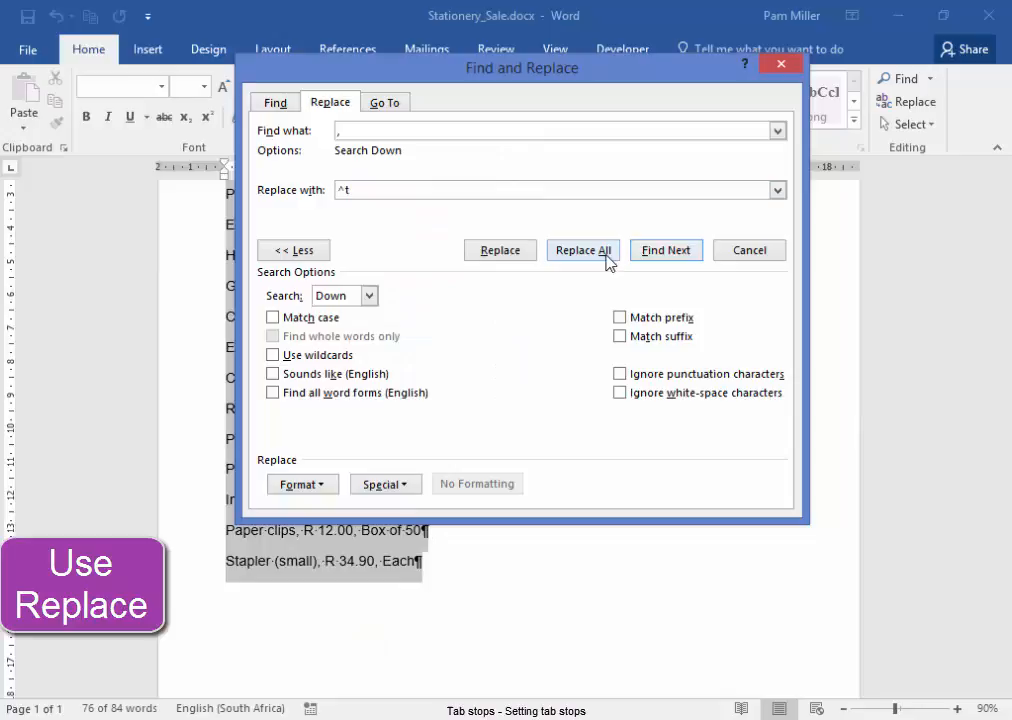
pyautogui.click(583, 250)
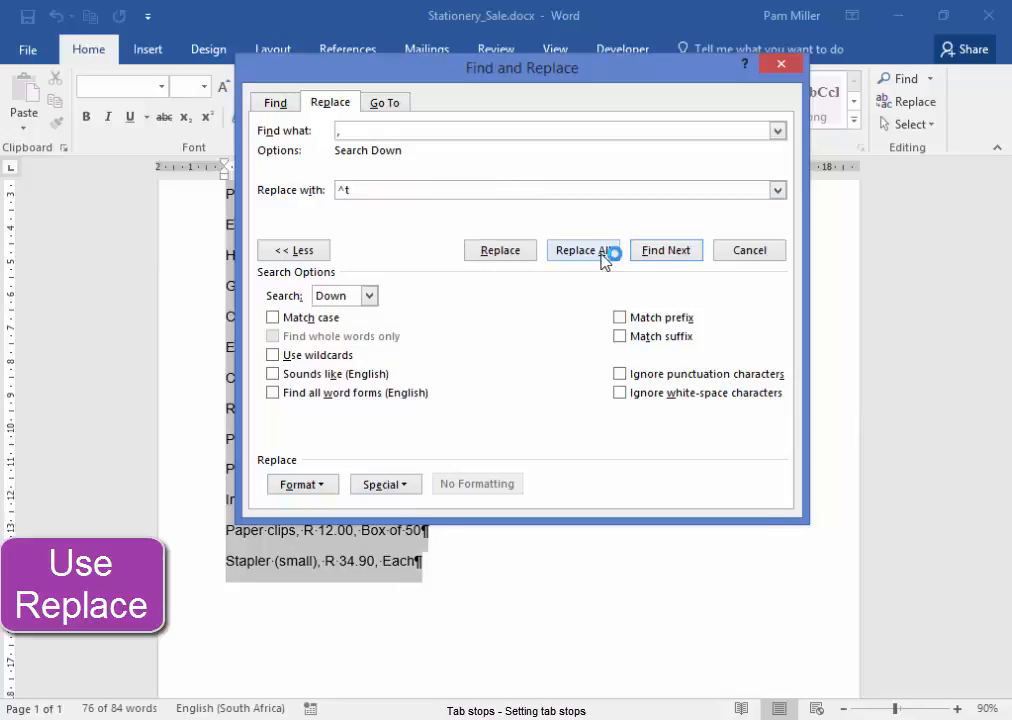
pyautogui.click(583, 250)
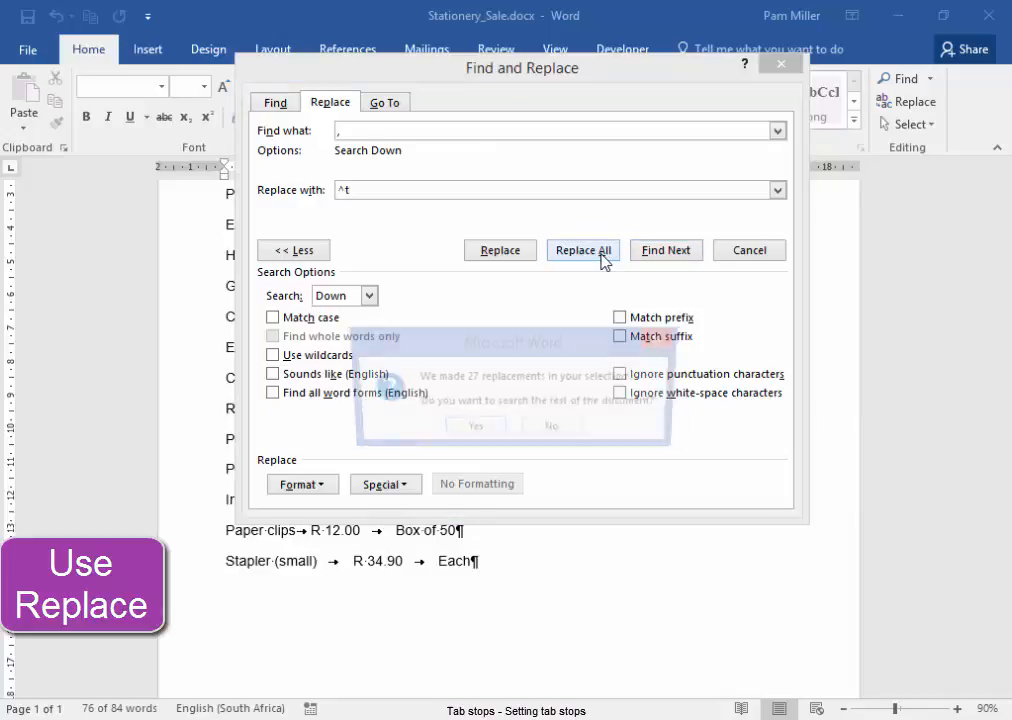
# - Confirm the 27 replacements, dismiss the prompts and reselect the item lines
pyautogui.click(583, 250)
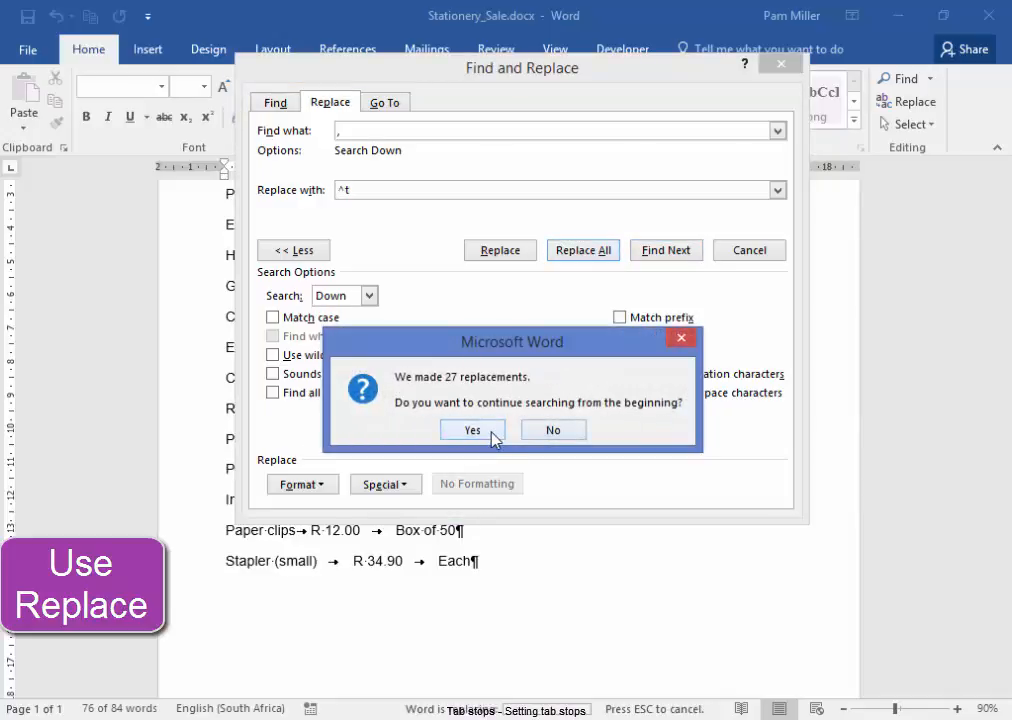
pyautogui.click(472, 429)
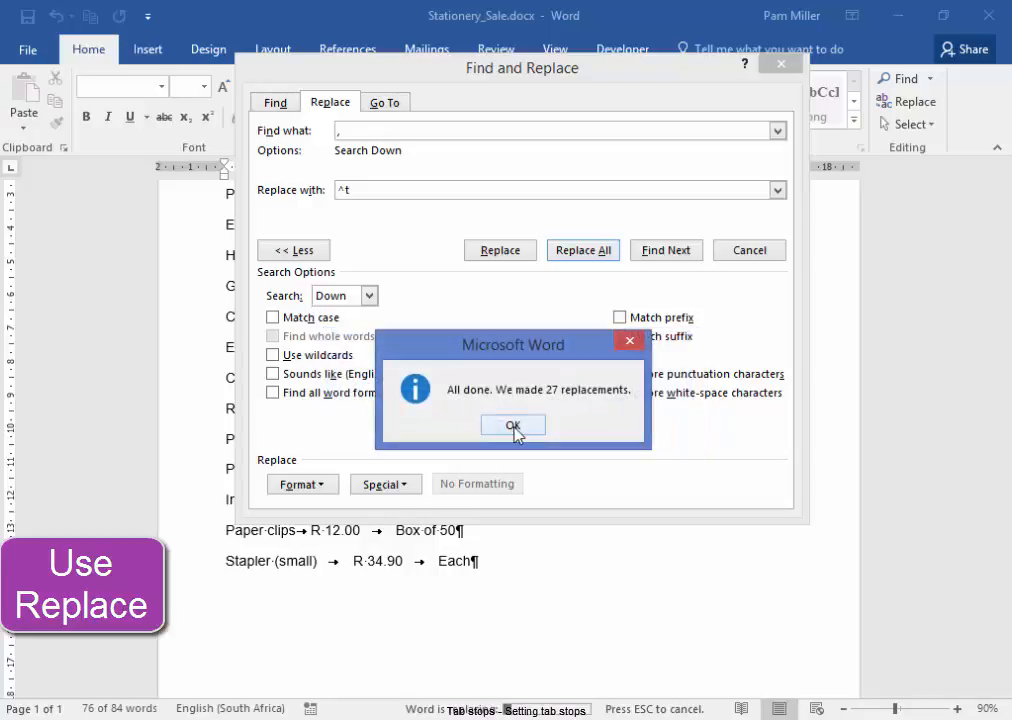
pyautogui.click(513, 424)
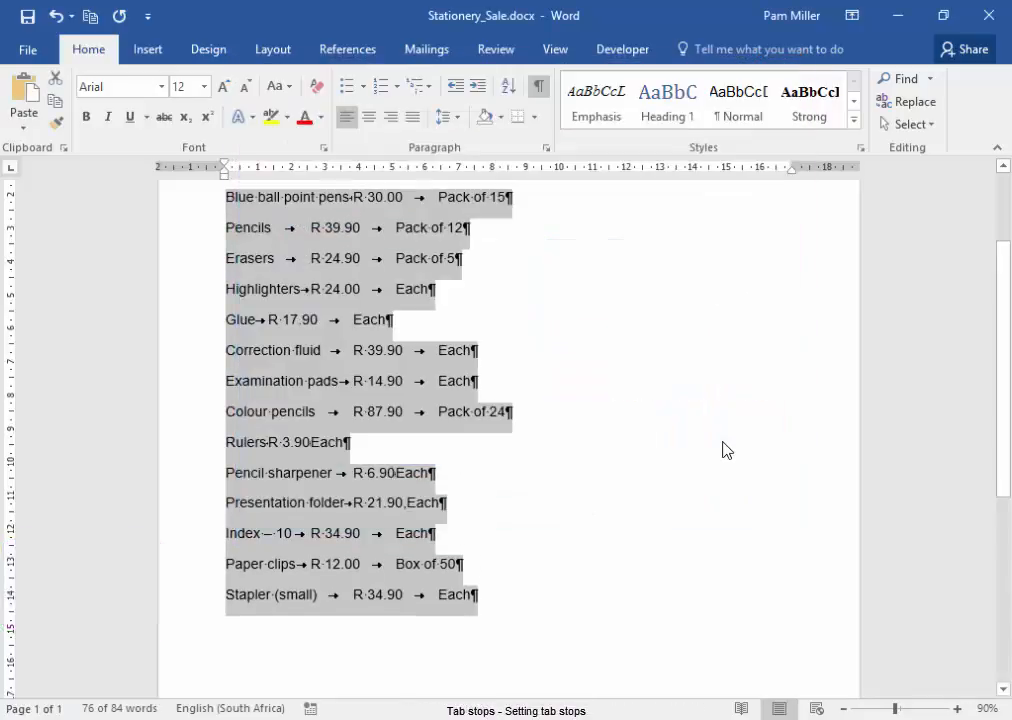
pyautogui.moveTo(701, 504)
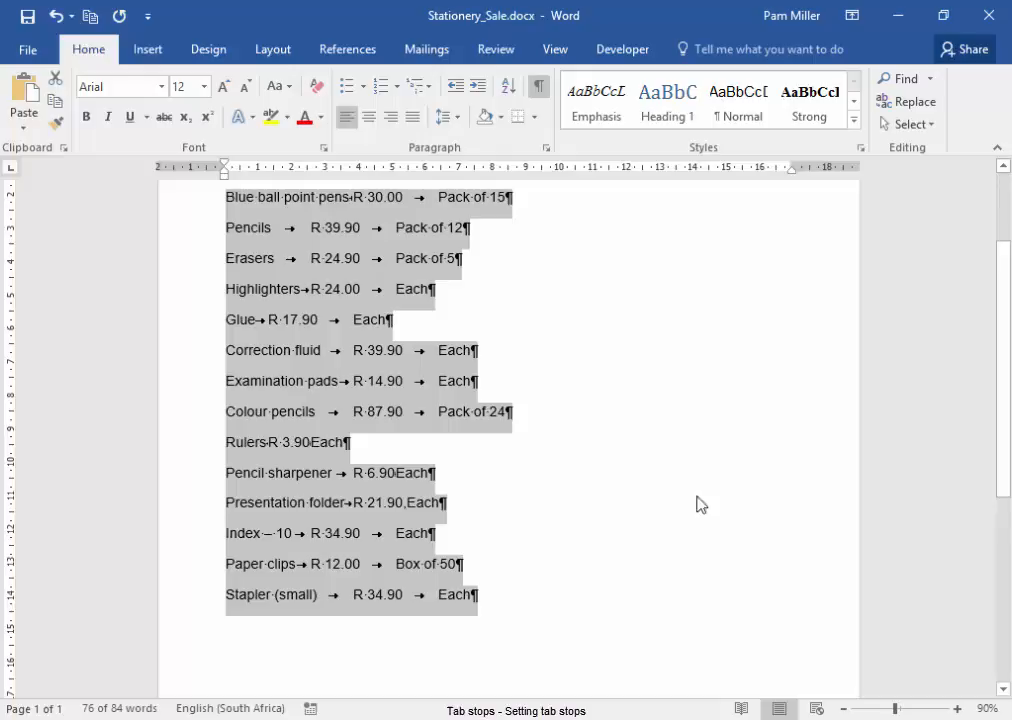
pyautogui.scroll(3)
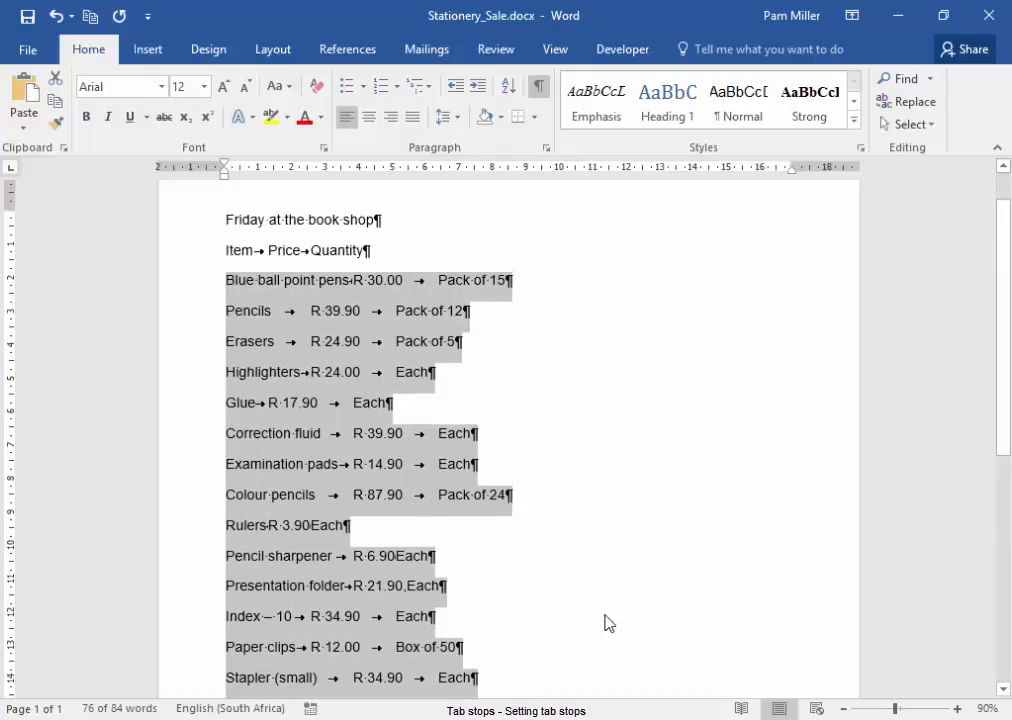
pyautogui.click(222, 250)
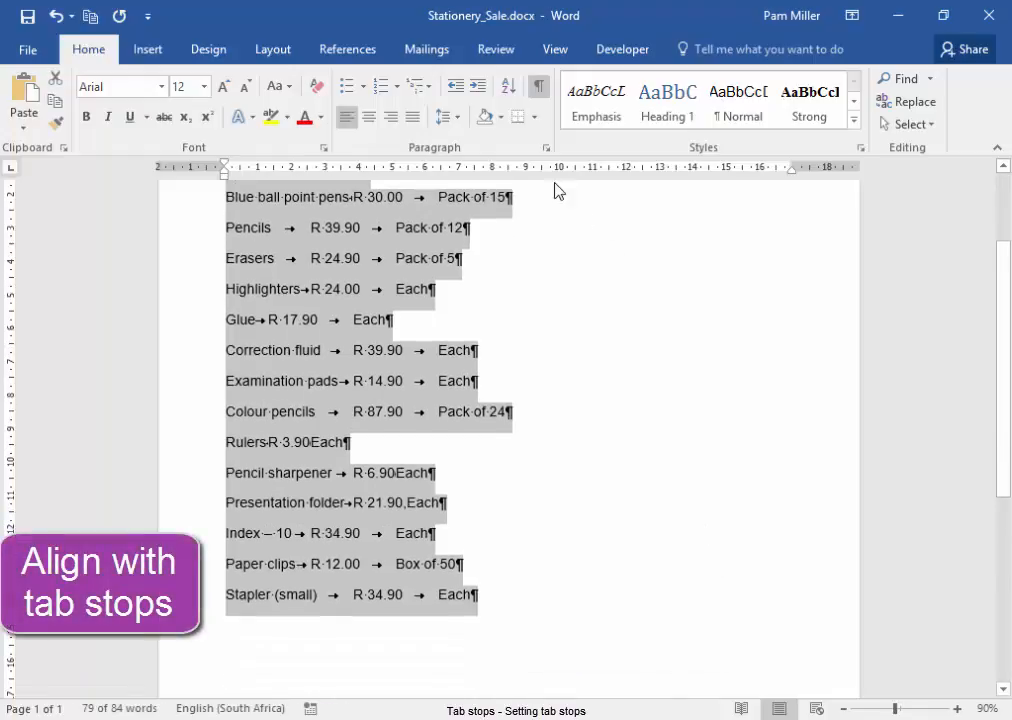
# - Clear old tab stops and set a decimal tab at 8 cm and a left tab at 12 cm
pyautogui.click(546, 147)
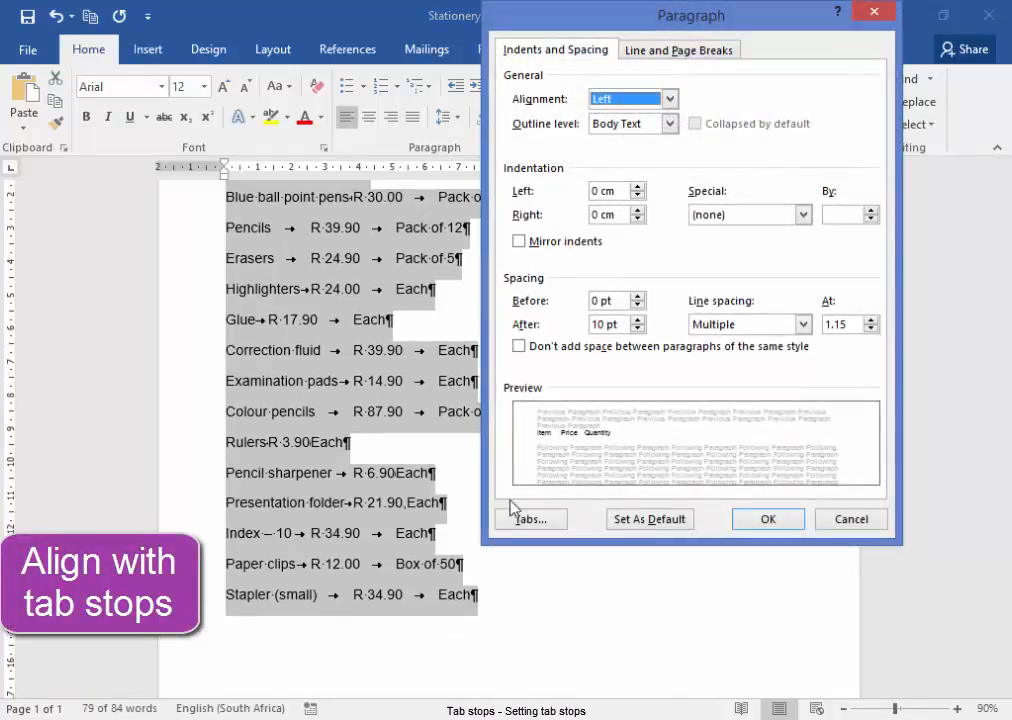
pyautogui.click(530, 518)
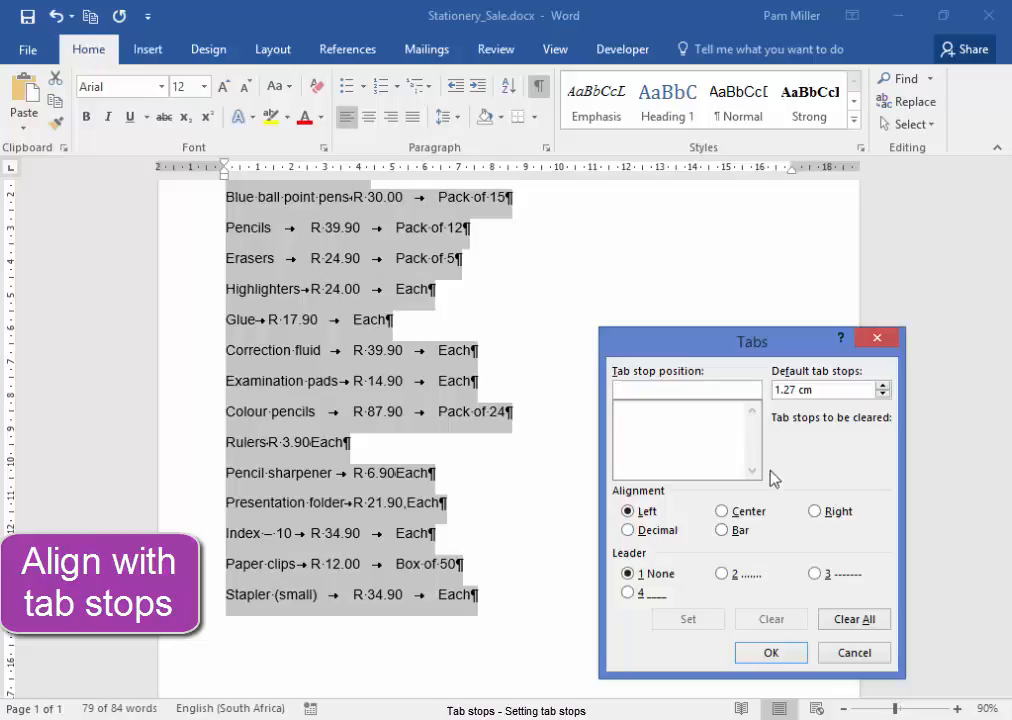
pyautogui.click(853, 619)
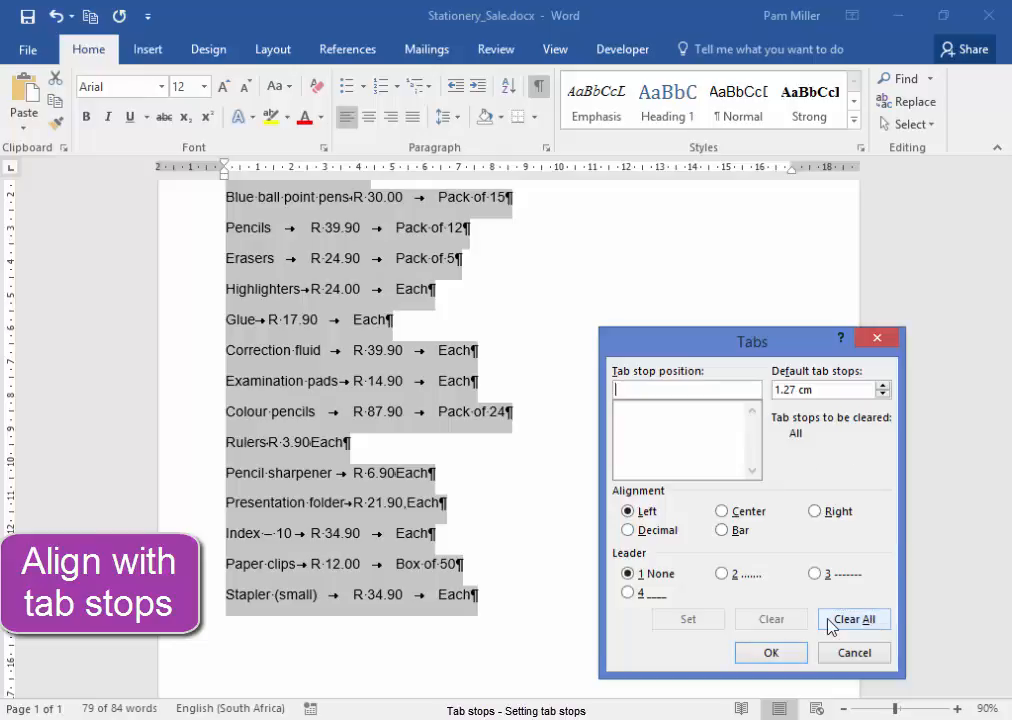
pyautogui.write('8')
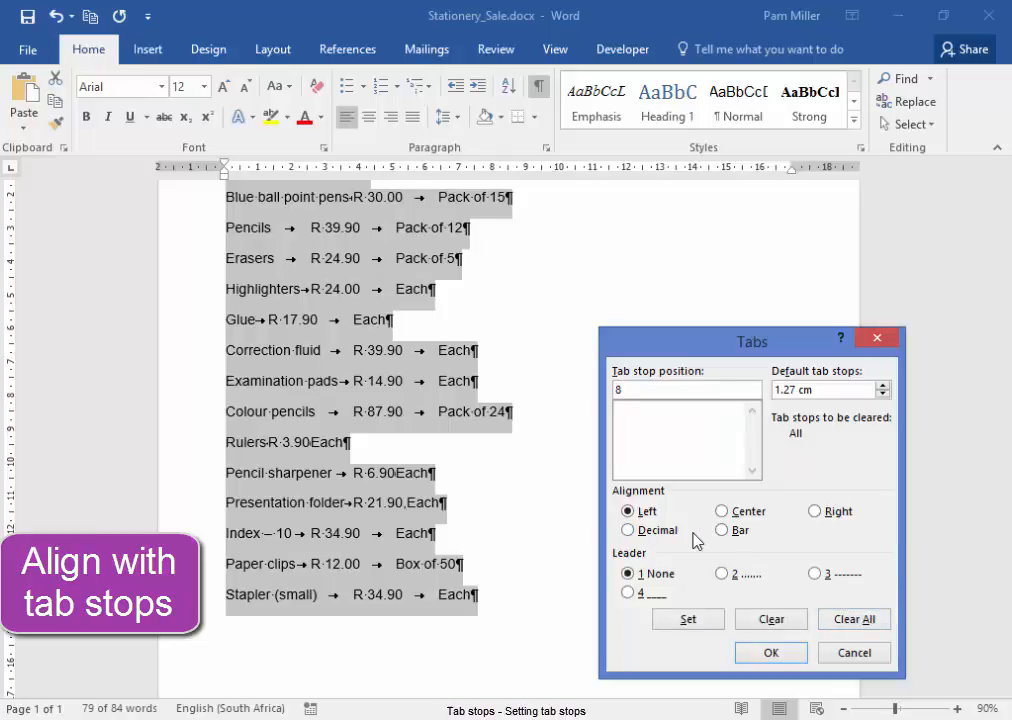
pyautogui.click(688, 619)
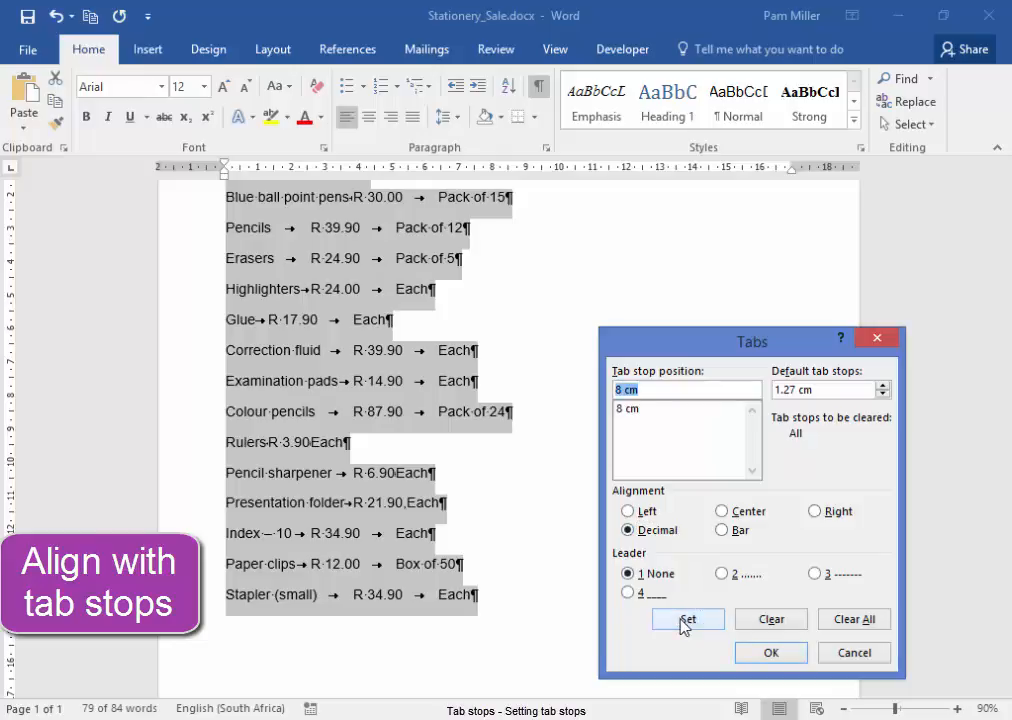
pyautogui.moveTo(696, 194)
pyautogui.write('12')
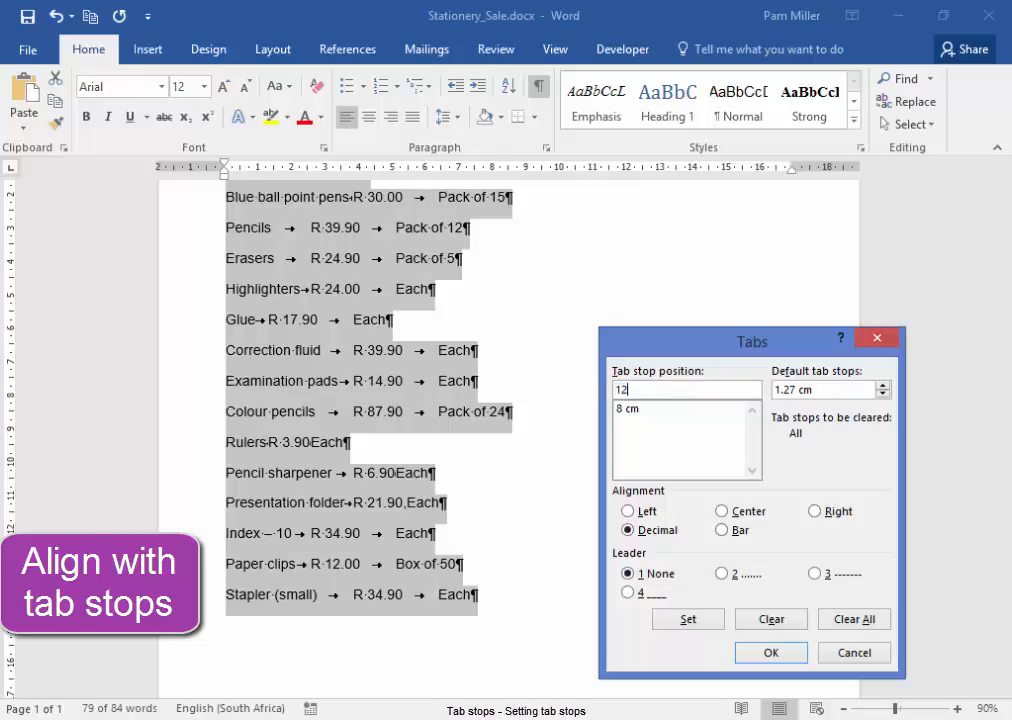
pyautogui.click(628, 511)
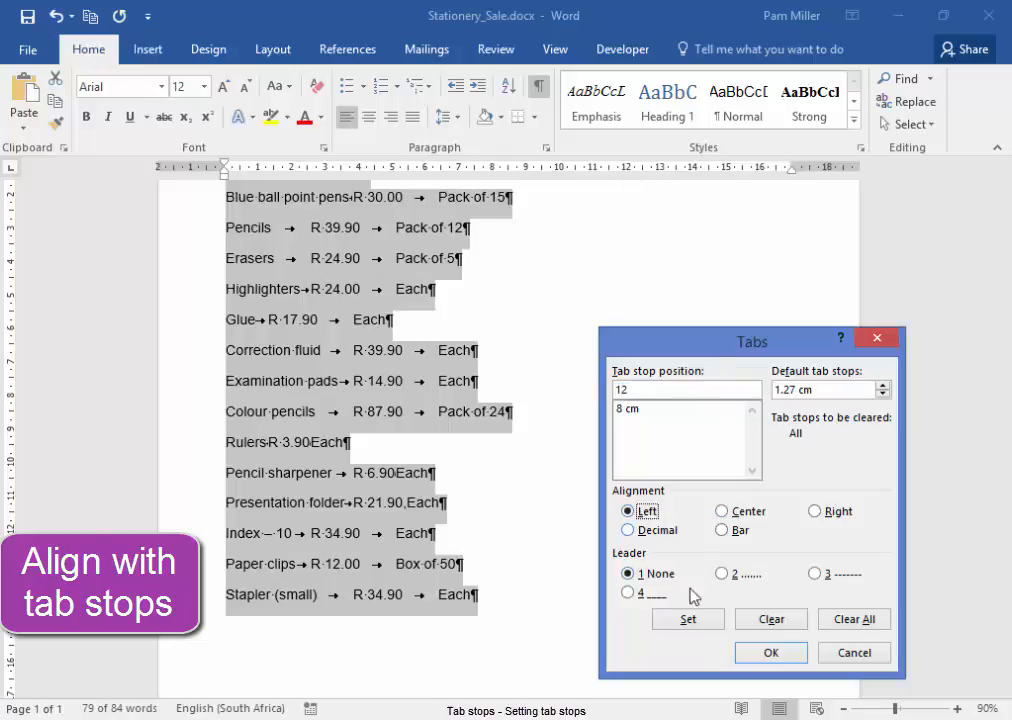
pyautogui.click(770, 652)
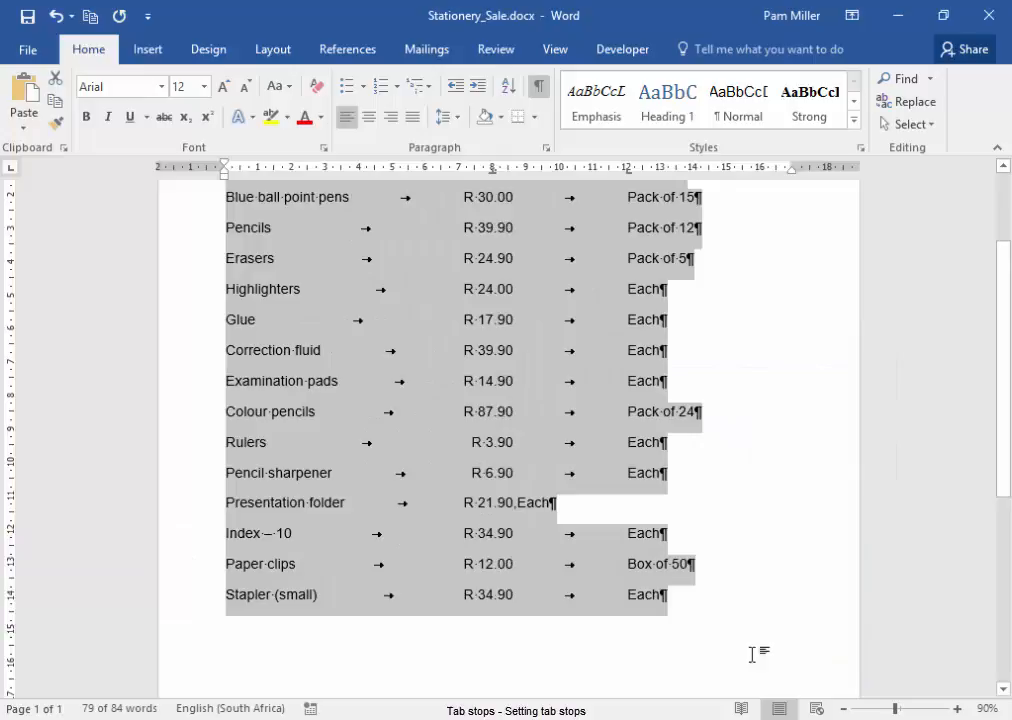
# - Scroll through the list to review the Presentation folder row's column alignment
pyautogui.scroll(3)
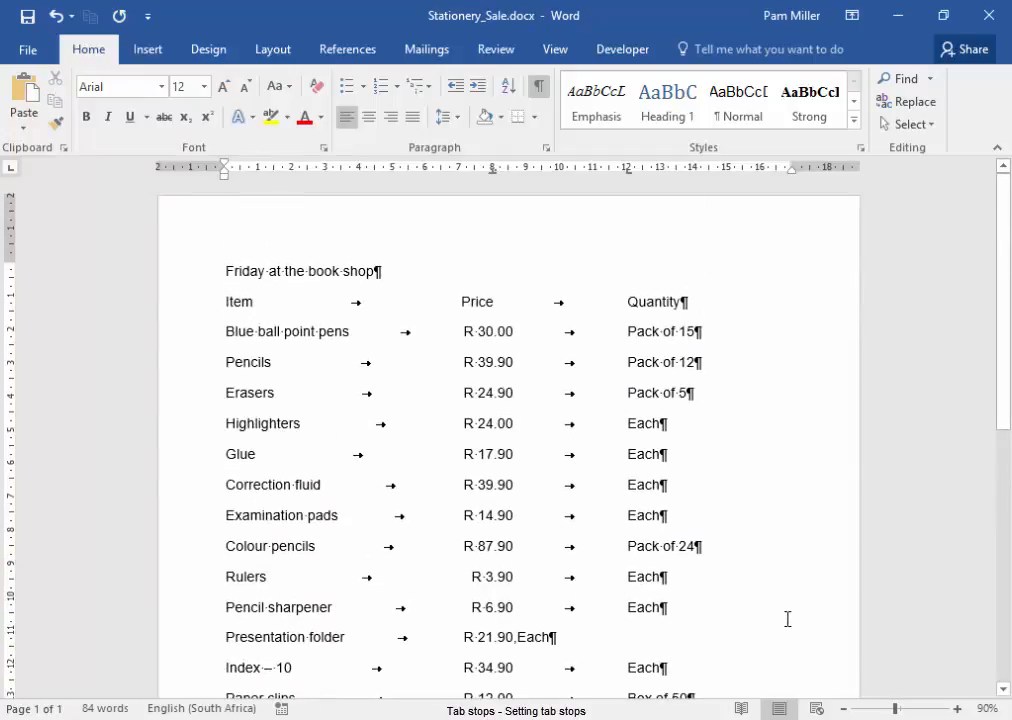
pyautogui.scroll(-3)
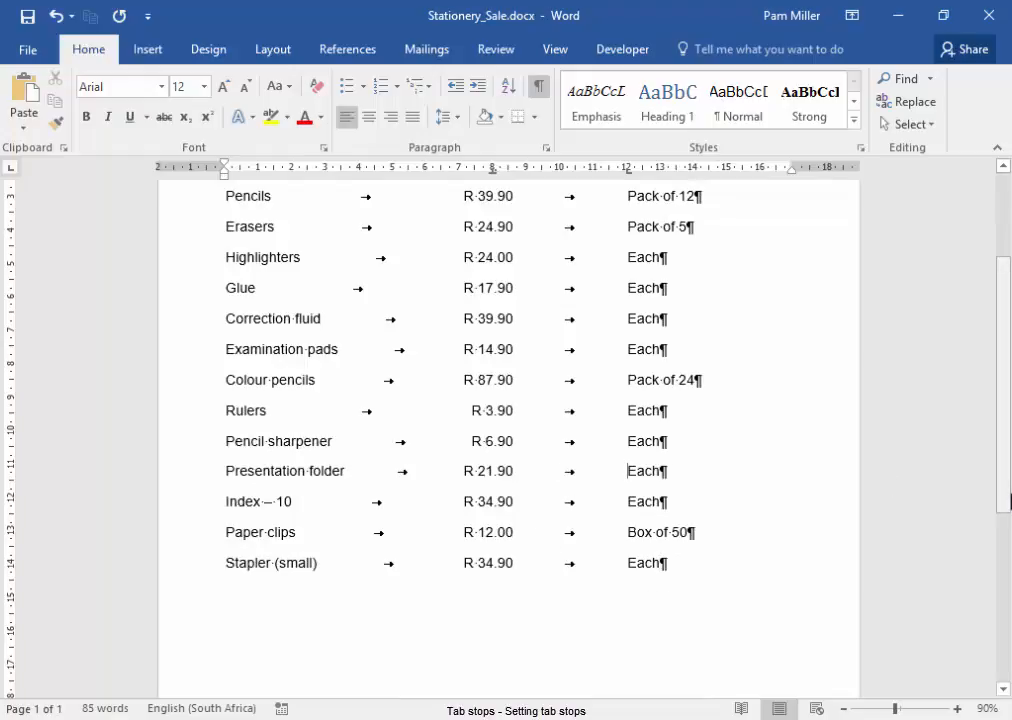
pyautogui.scroll(3)
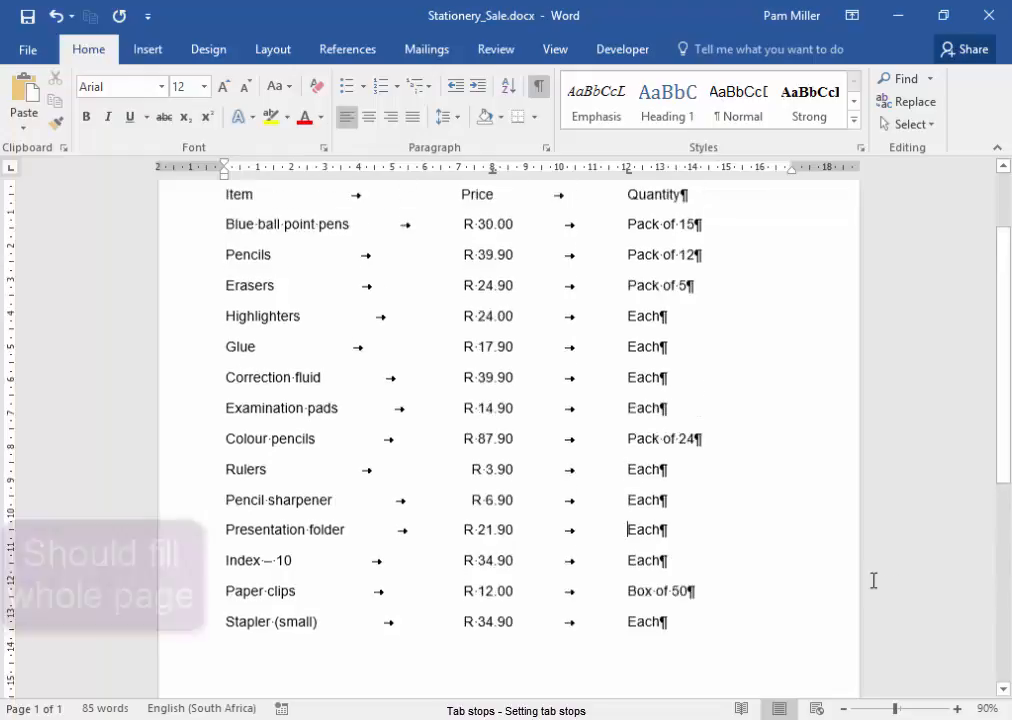
pyautogui.scroll(3)
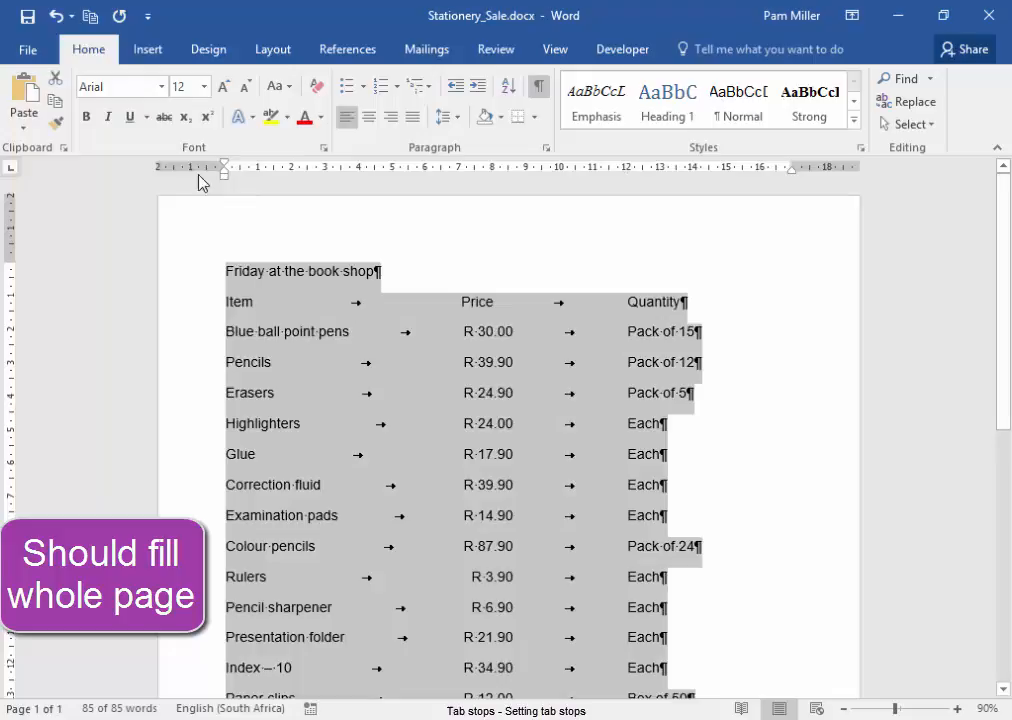
# - Increase the font size of the entire sale list to 20 pt
pyautogui.click(224, 85)
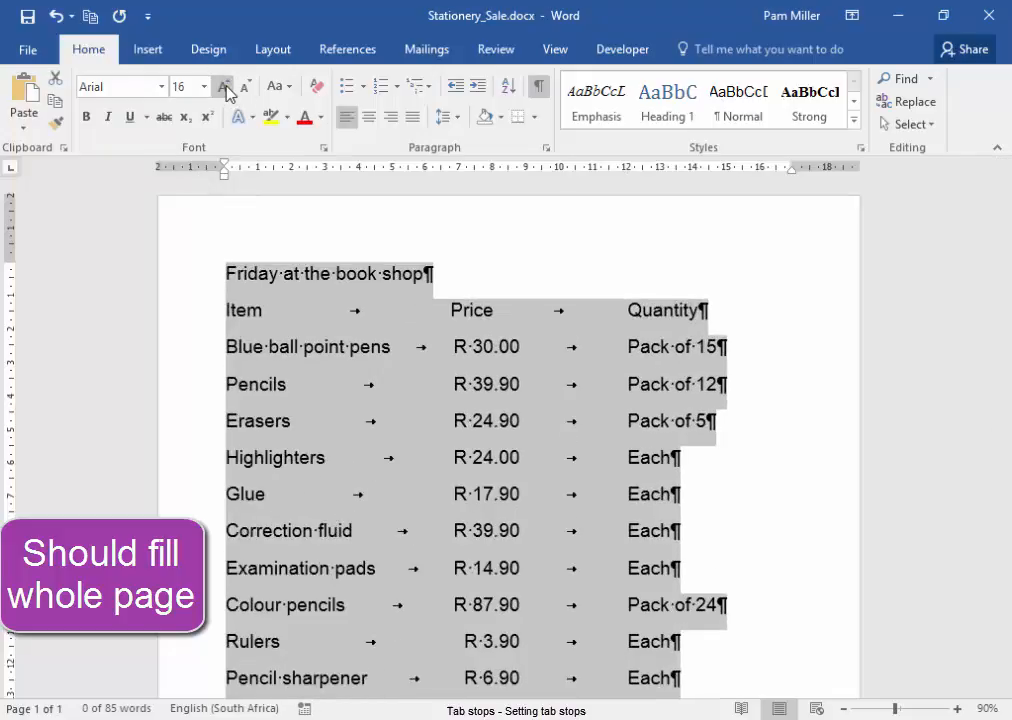
pyautogui.click(224, 86)
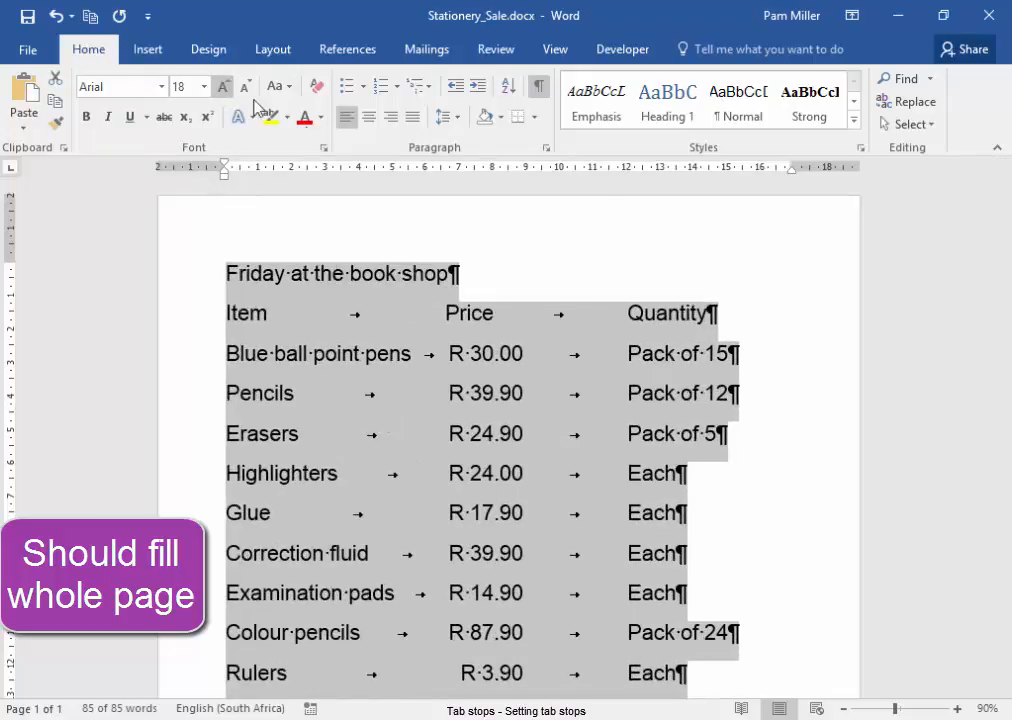
pyautogui.scroll(-3)
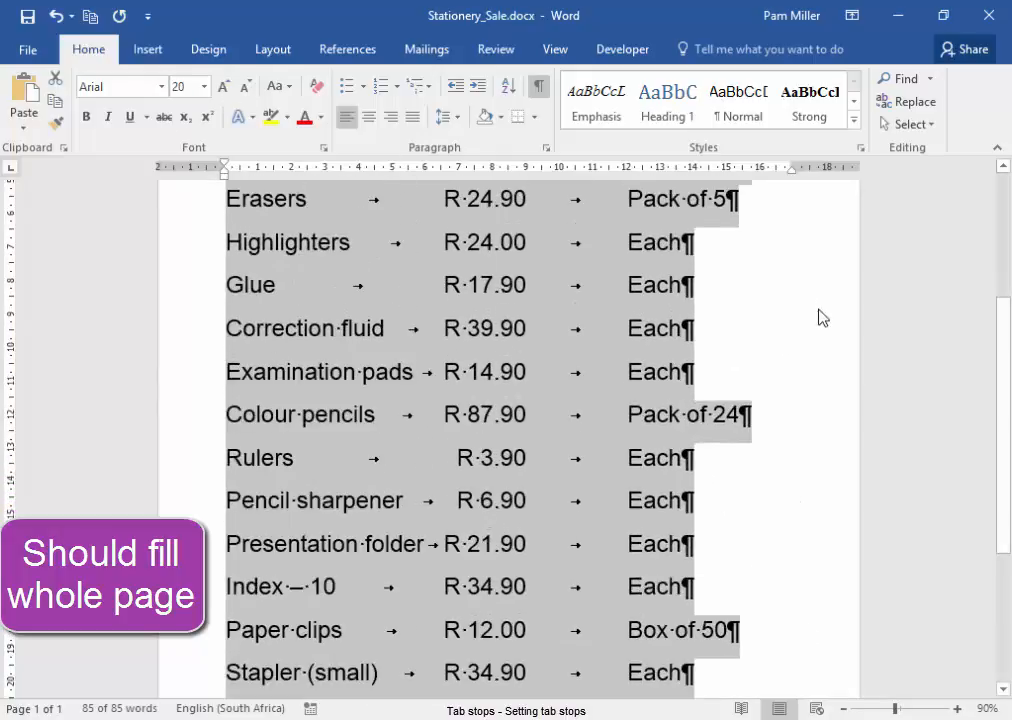
pyautogui.scroll(3)
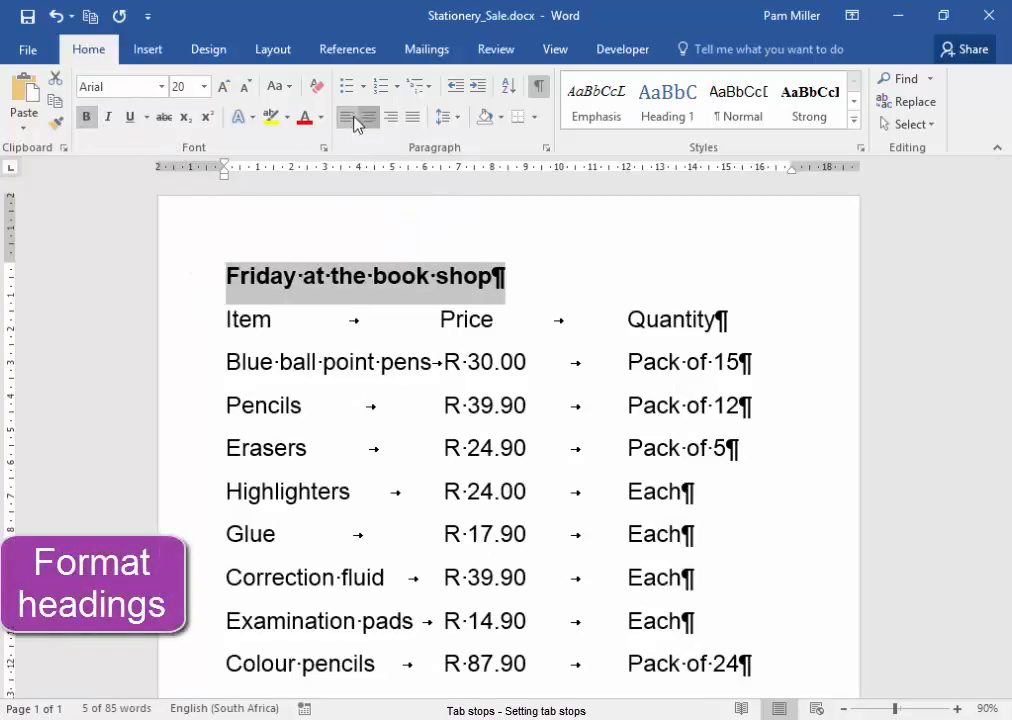
# - Centre and enlarge the title, then bold and enlarge the Item, Price, Quantity headings
pyautogui.click(223, 86)
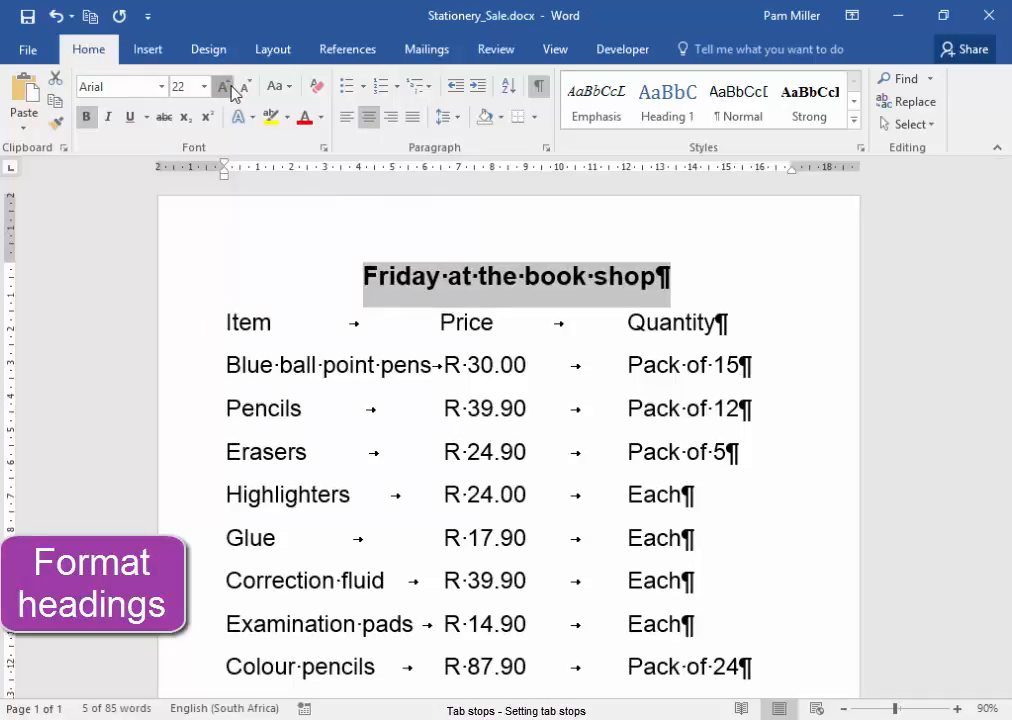
pyautogui.click(224, 86)
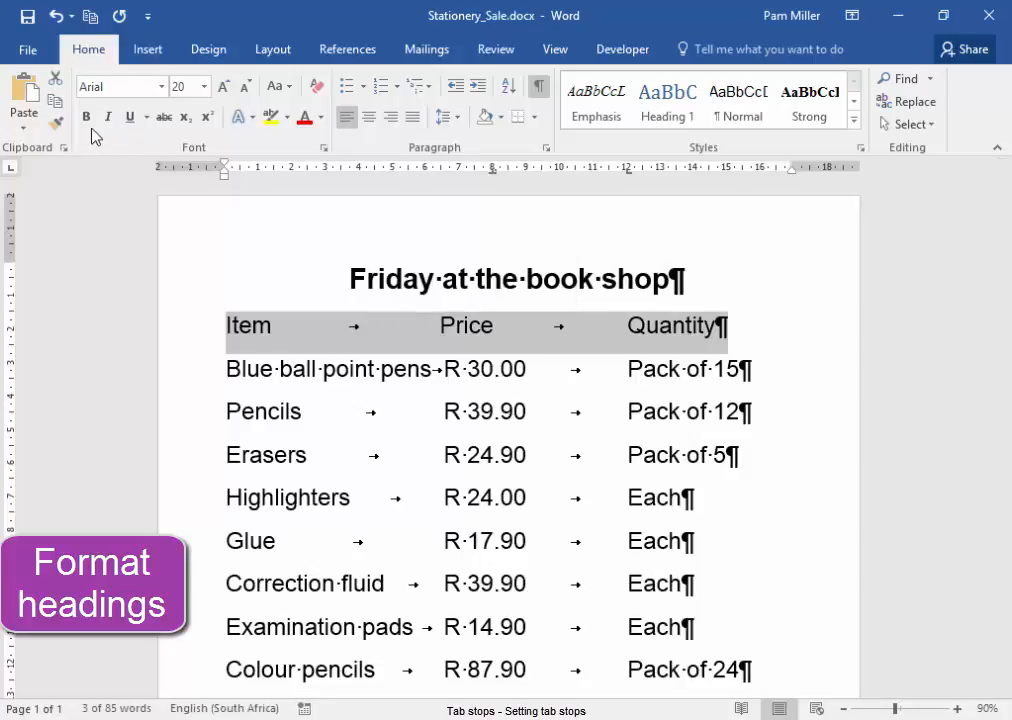
pyautogui.click(223, 86)
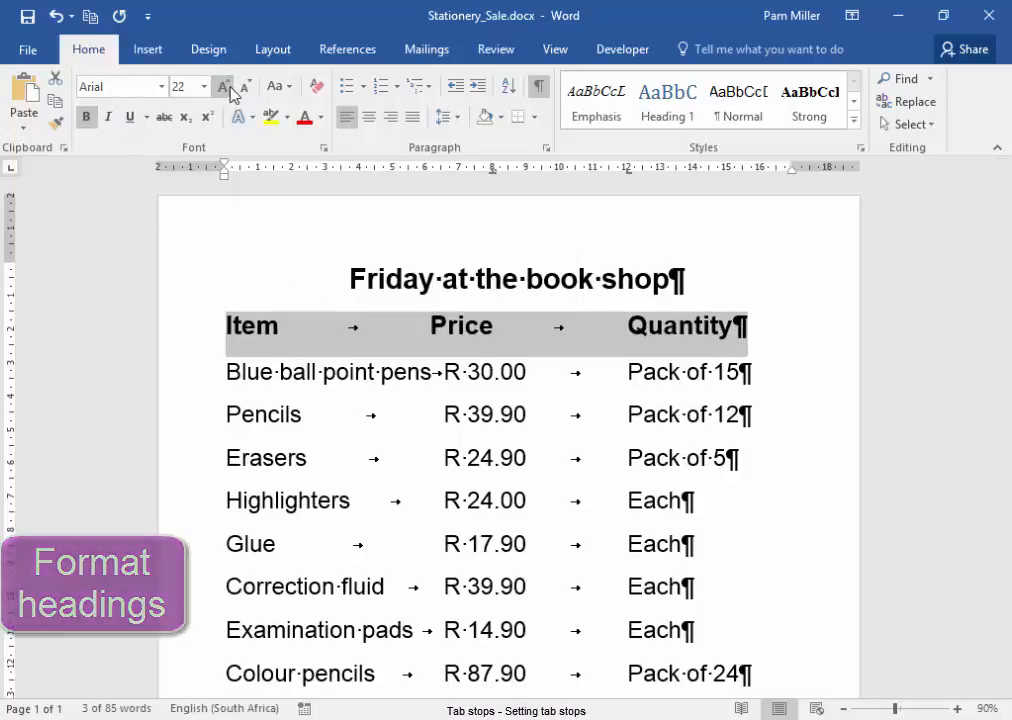
pyautogui.click(223, 86)
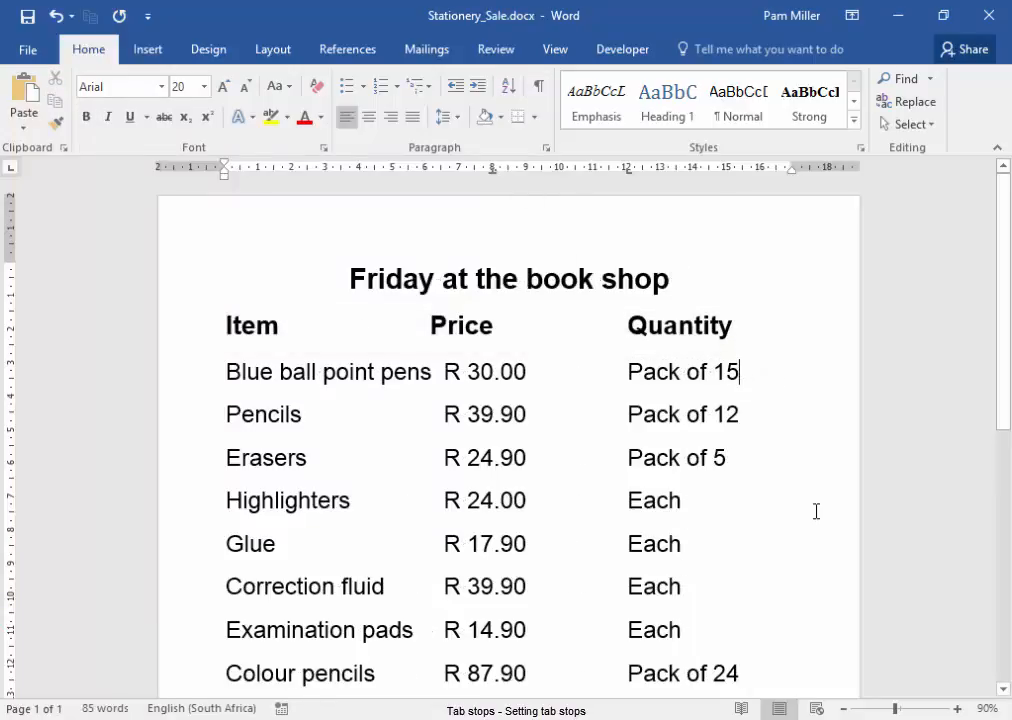
pyautogui.scroll(-3)
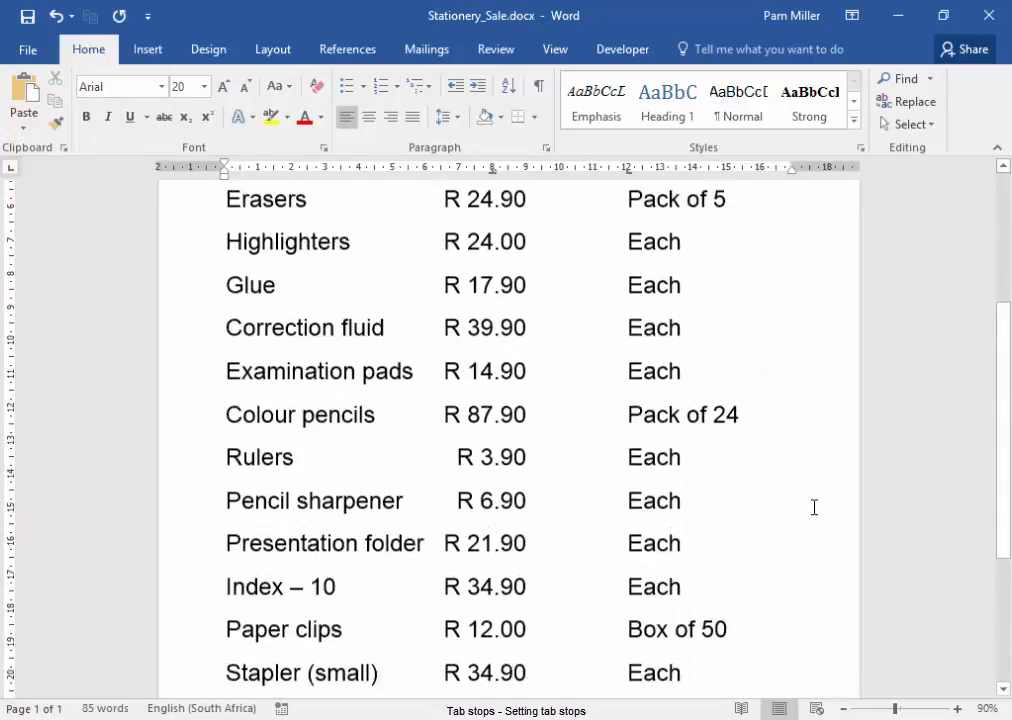
pyautogui.scroll(3)
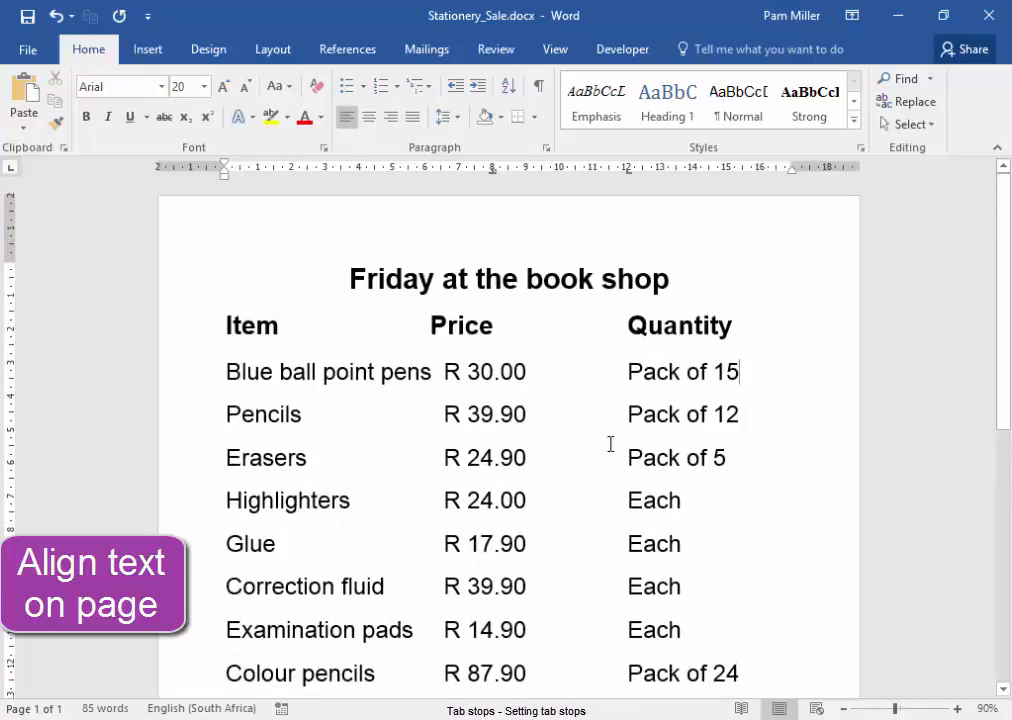
pyautogui.moveTo(290, 140)
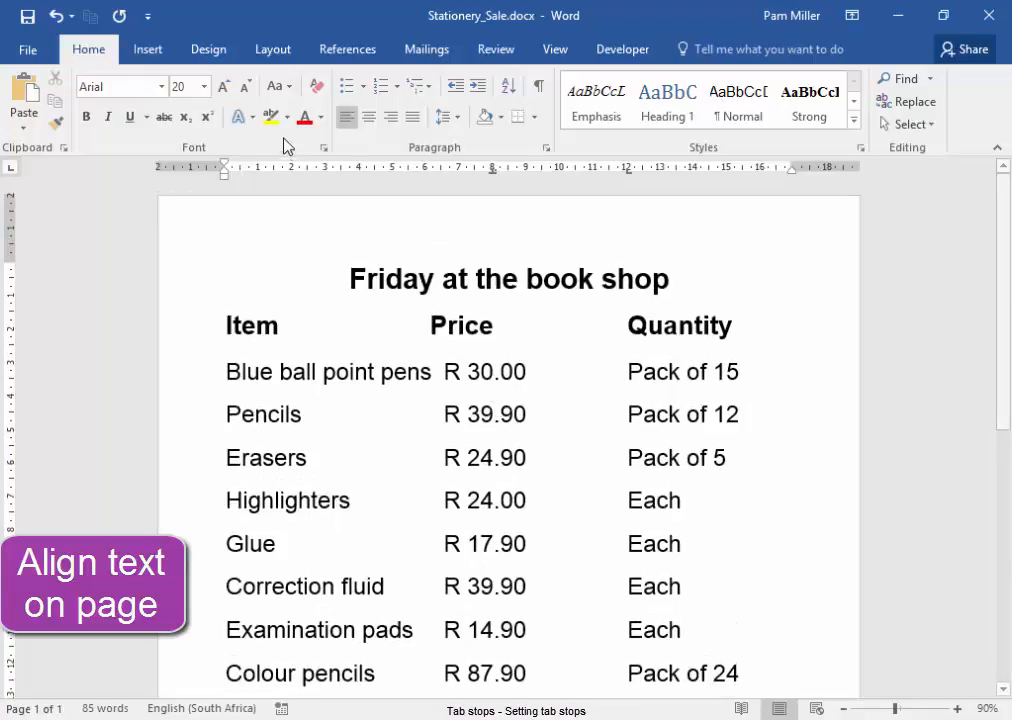
pyautogui.click(272, 48)
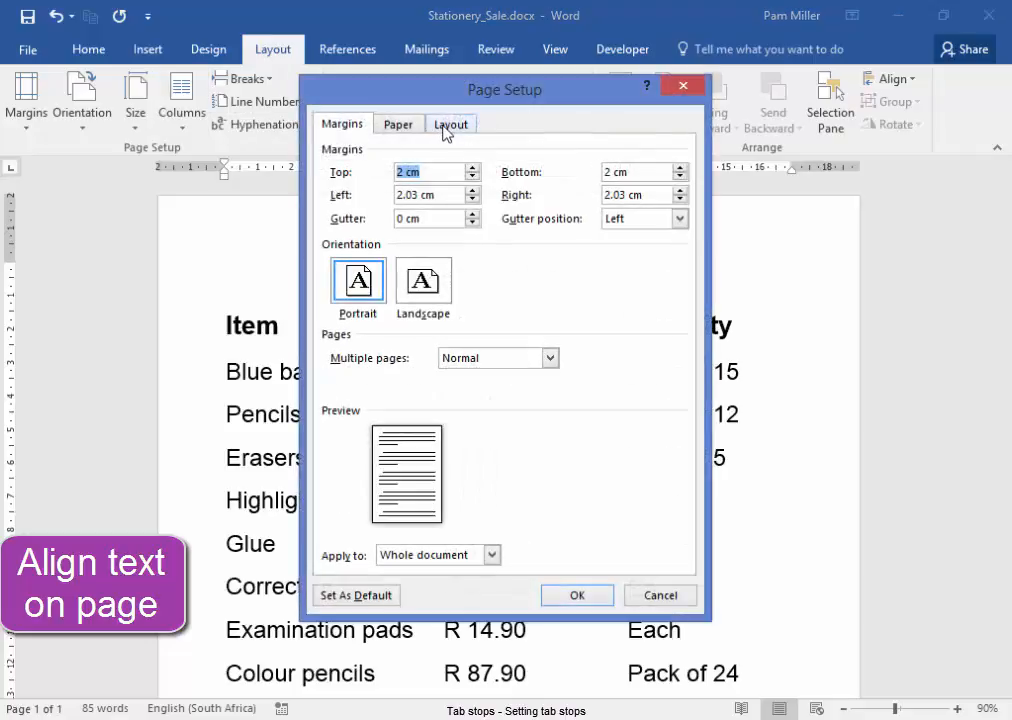
# - Set the page's vertical alignment to Center in Page Setup's Layout settings
pyautogui.click(451, 124)
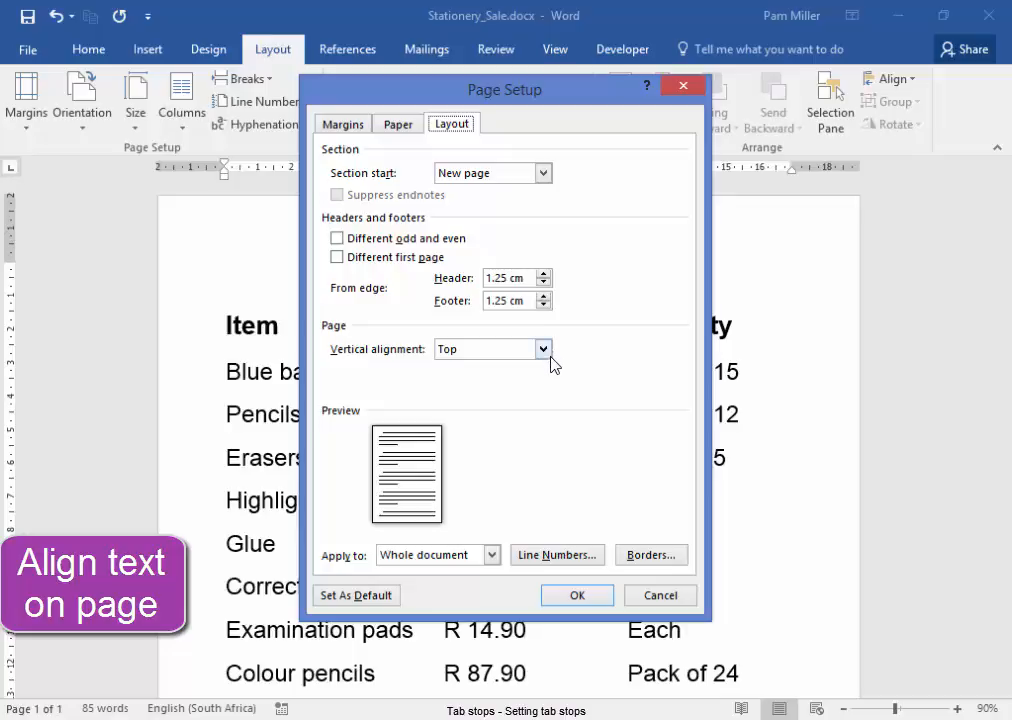
pyautogui.click(543, 349)
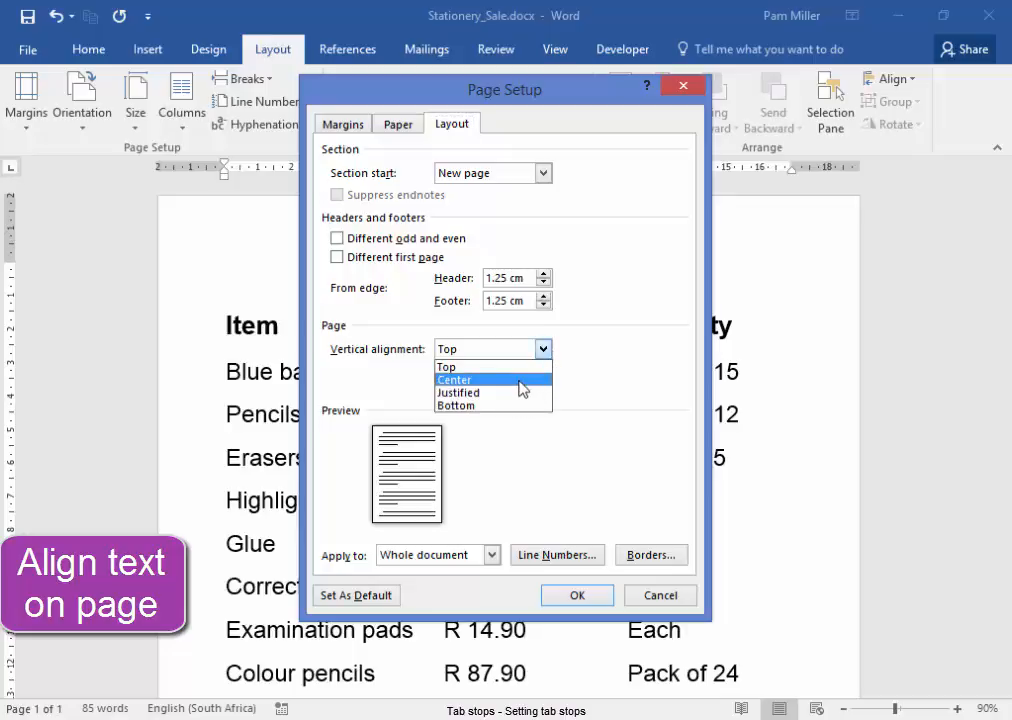
pyautogui.click(454, 379)
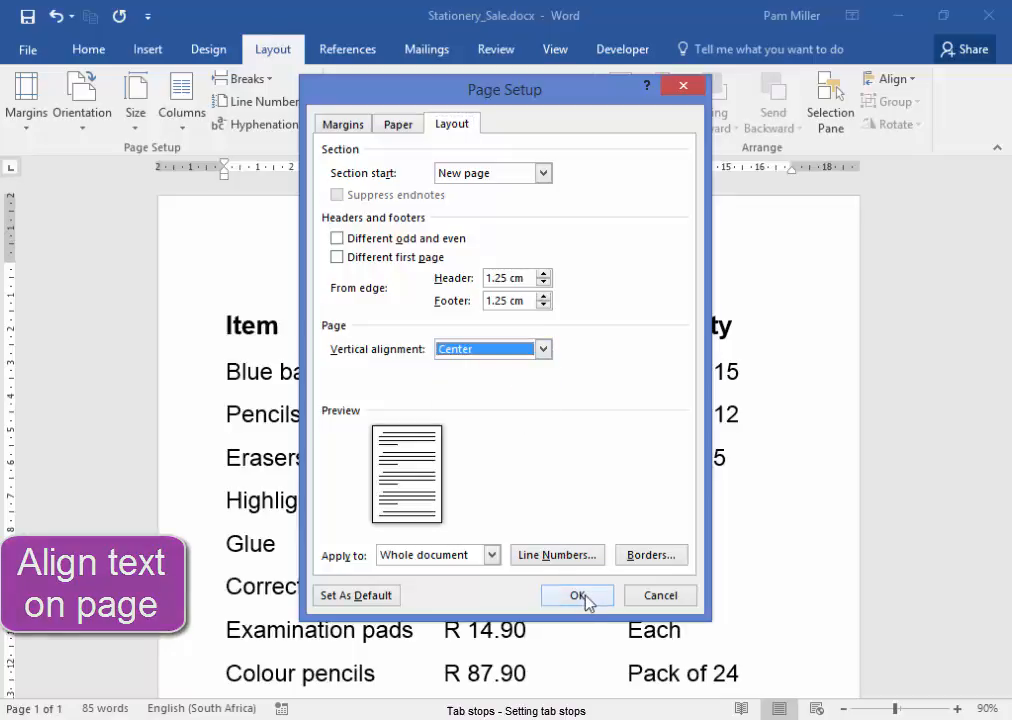
pyautogui.click(577, 595)
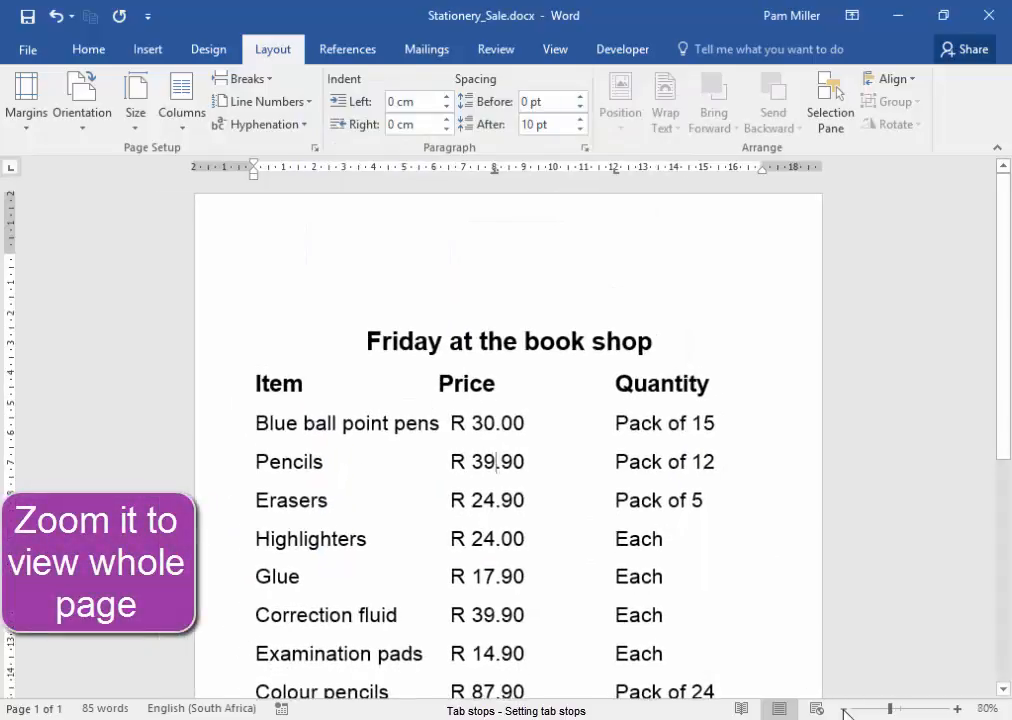
pyautogui.scroll(-3)
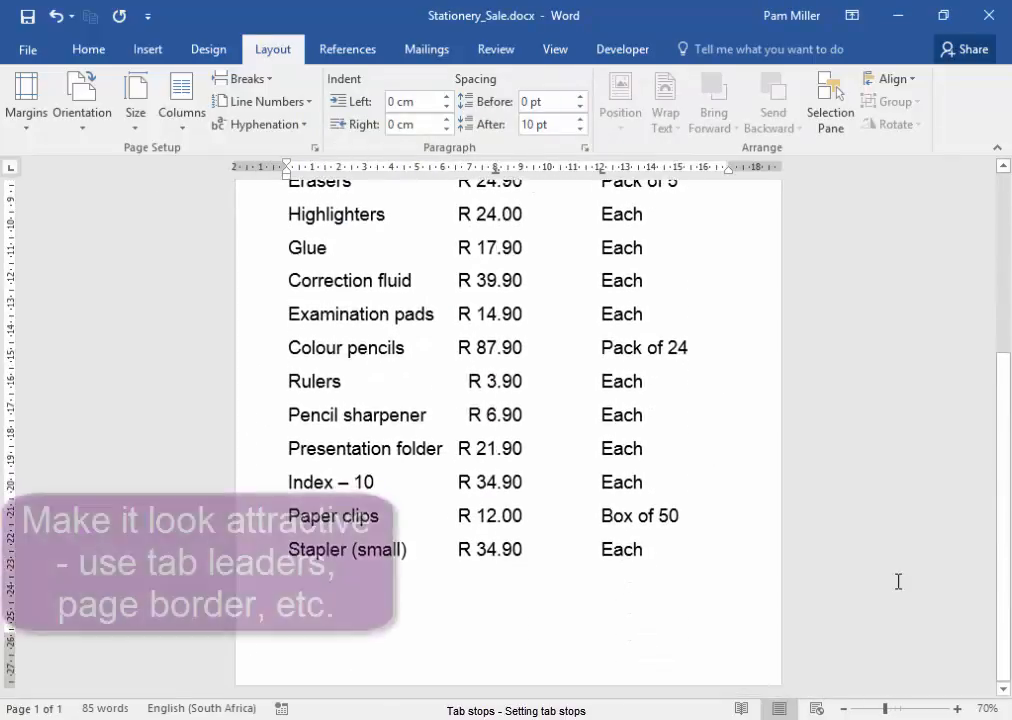
pyautogui.scroll(3)
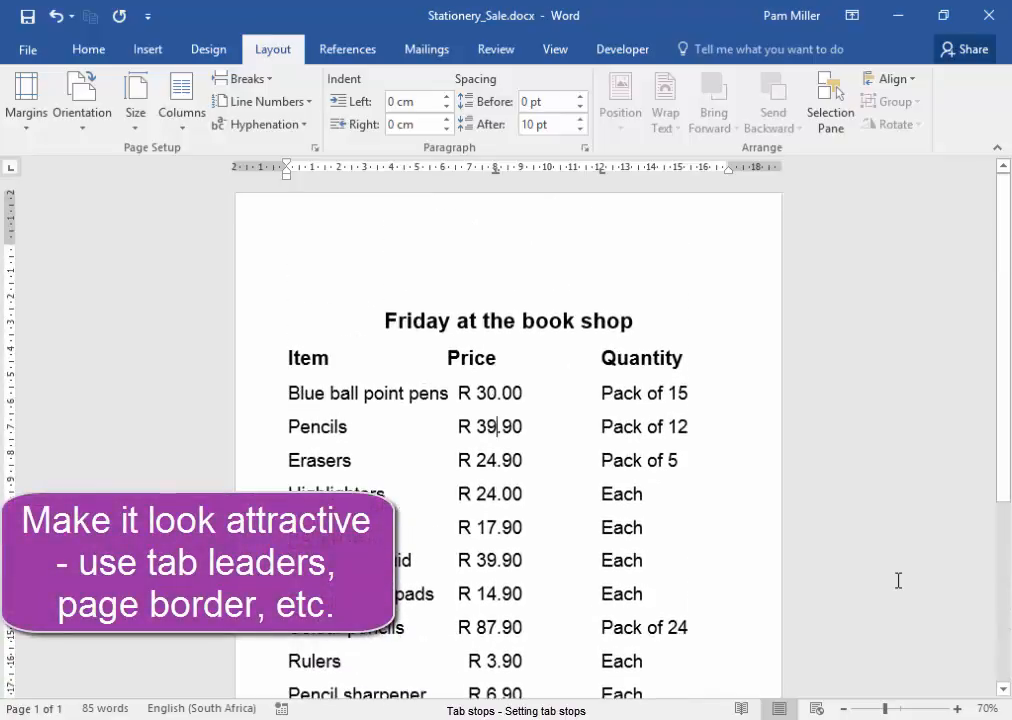